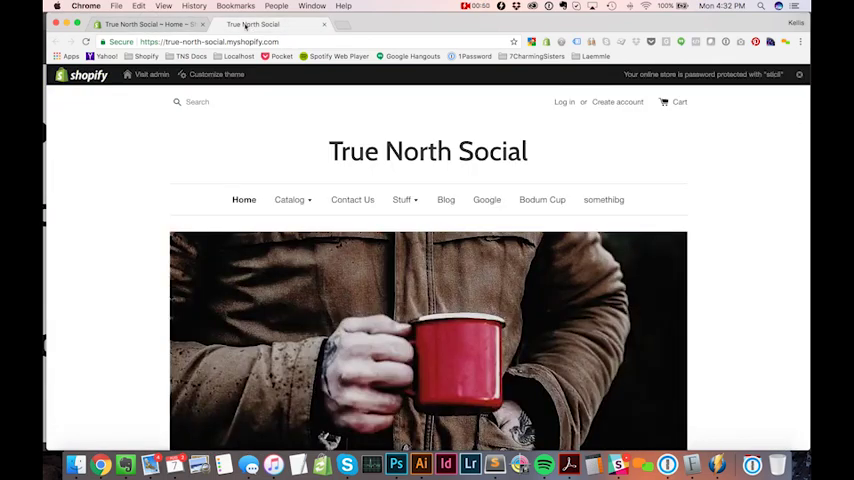
{"action": "mouse_move", "coordinate": [140, 24]}
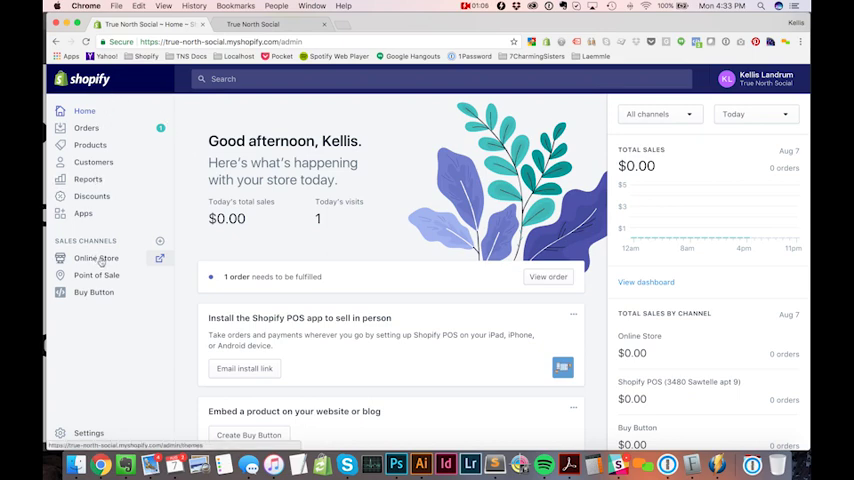
- Go to Online Store and show the Pages list in the Shopify admin
{"action": "left_click", "coordinate": [96, 258]}
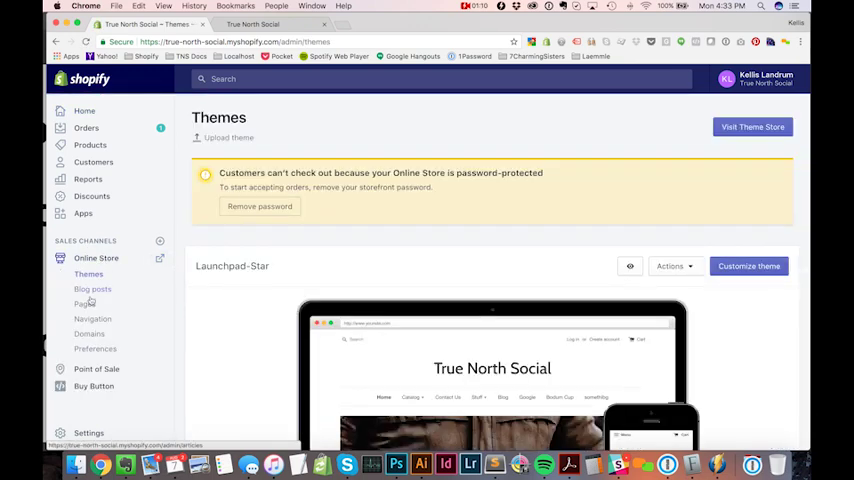
{"action": "mouse_move", "coordinate": [92, 320]}
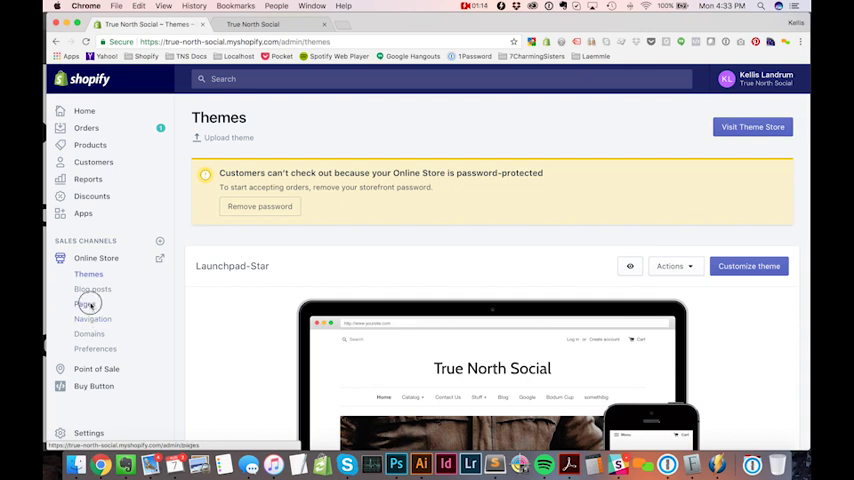
{"action": "left_click", "coordinate": [84, 304]}
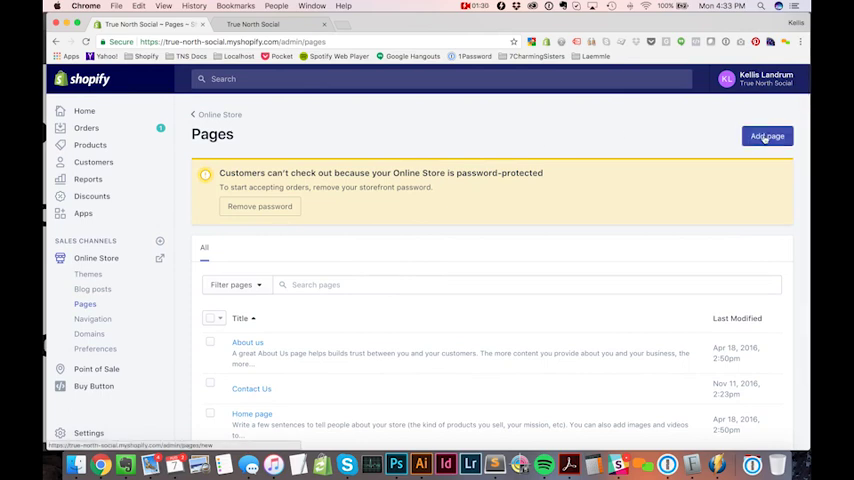
- Add a new page and title it Terms and Conditions
{"action": "left_click", "coordinate": [768, 136]}
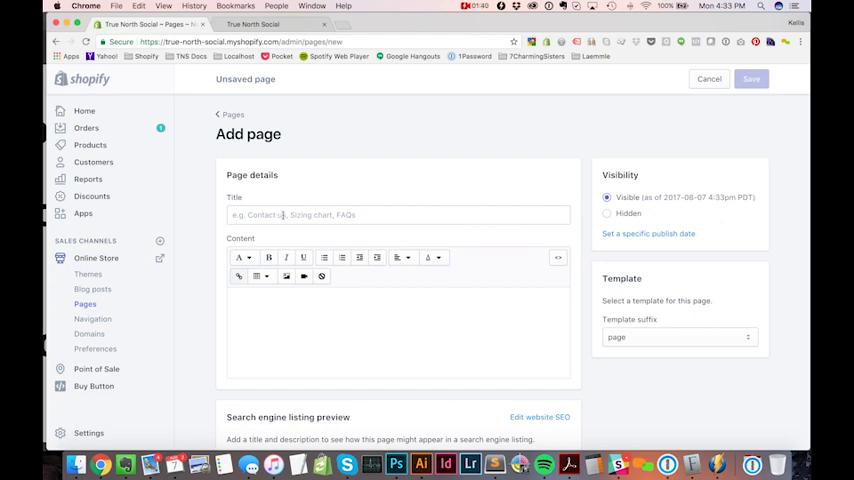
{"action": "left_click", "coordinate": [398, 214]}
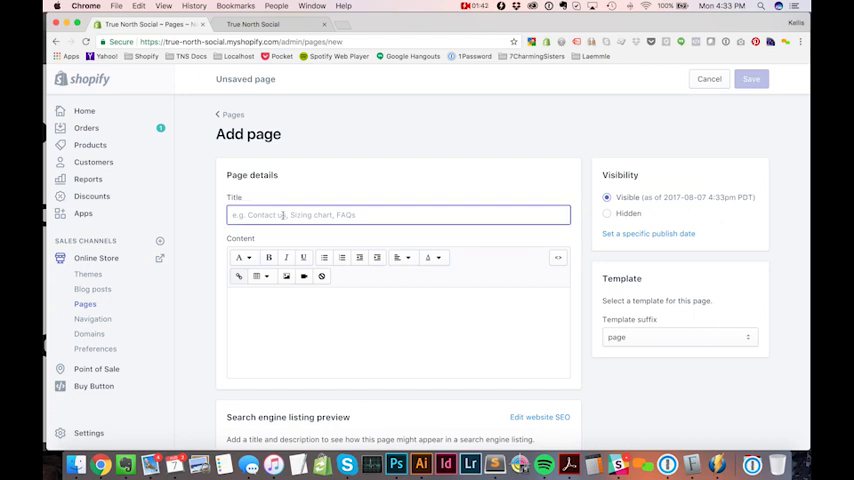
{"action": "left_click", "coordinate": [398, 214]}
{"action": "type", "text": "Terms and"}
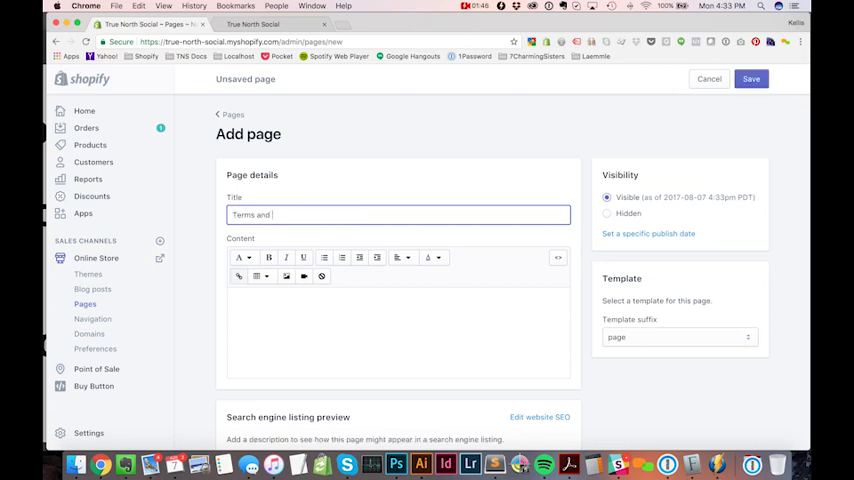
{"action": "type", "text": "Conditions"}
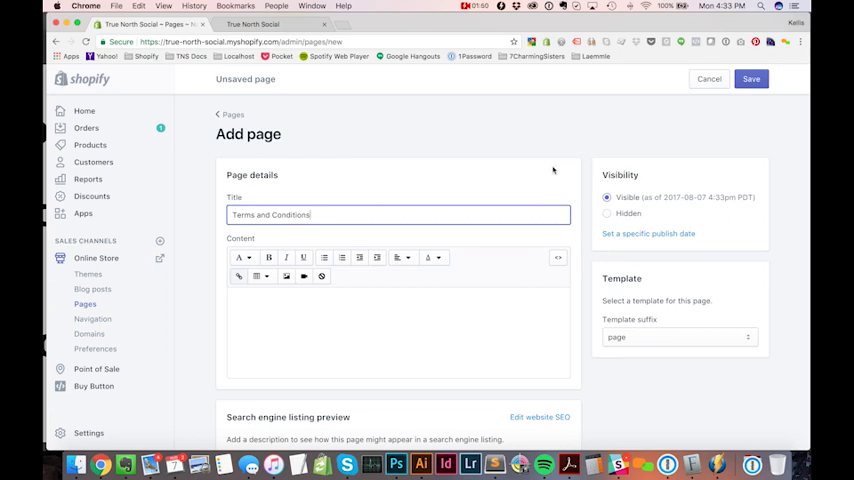
{"action": "mouse_move", "coordinate": [482, 172]}
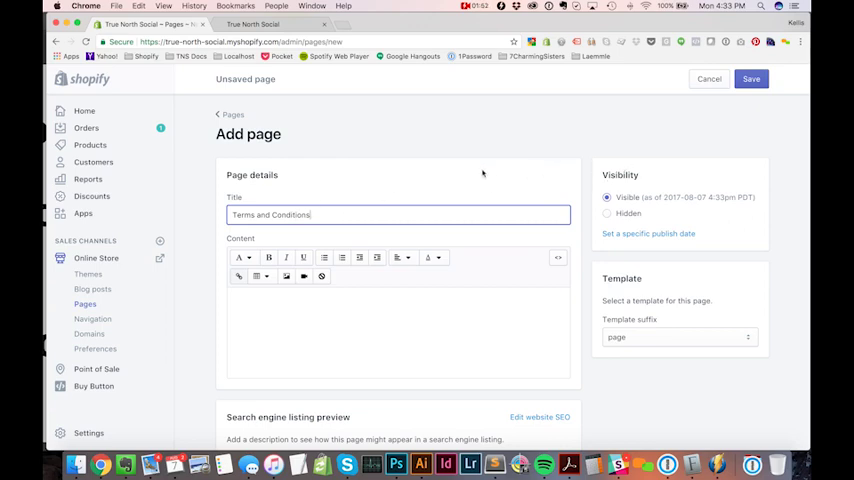
{"action": "scroll", "scroll_direction": "down", "scroll_amount": 3}
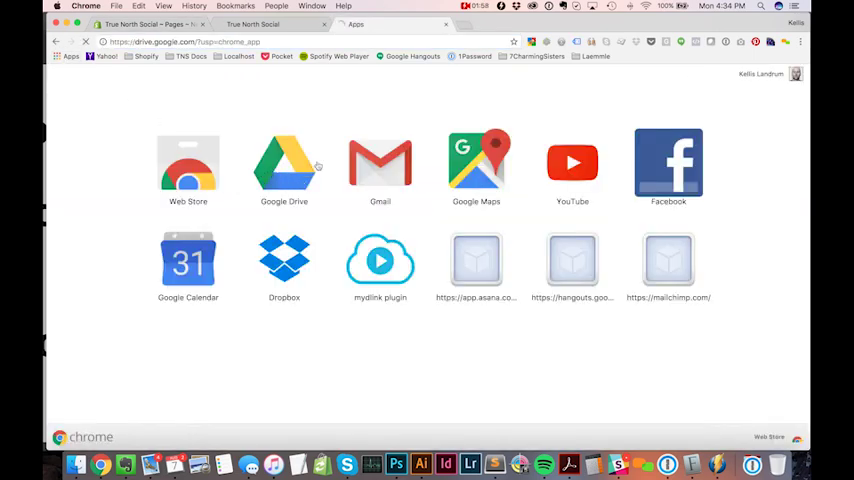
- In Google Drive, open SAMPLE TERMS OF SERVICE from the 005-Instructions folder
{"action": "left_click", "coordinate": [284, 164]}
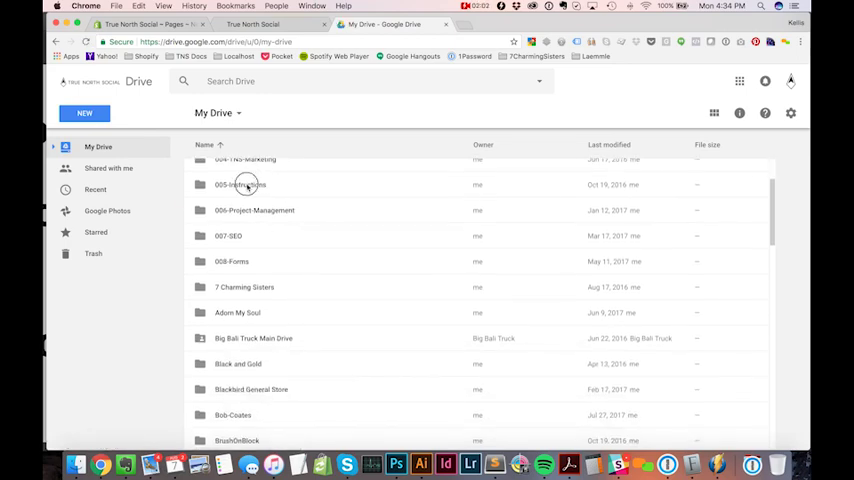
{"action": "double_click", "coordinate": [240, 184]}
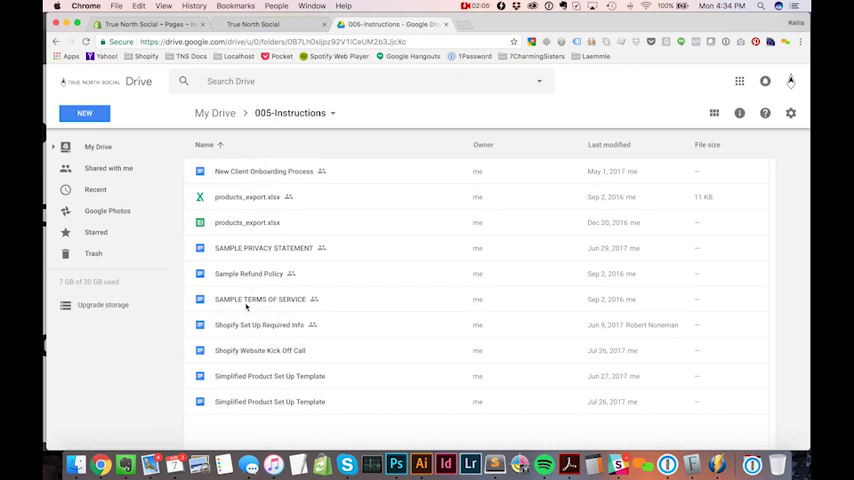
{"action": "right_click", "coordinate": [260, 300]}
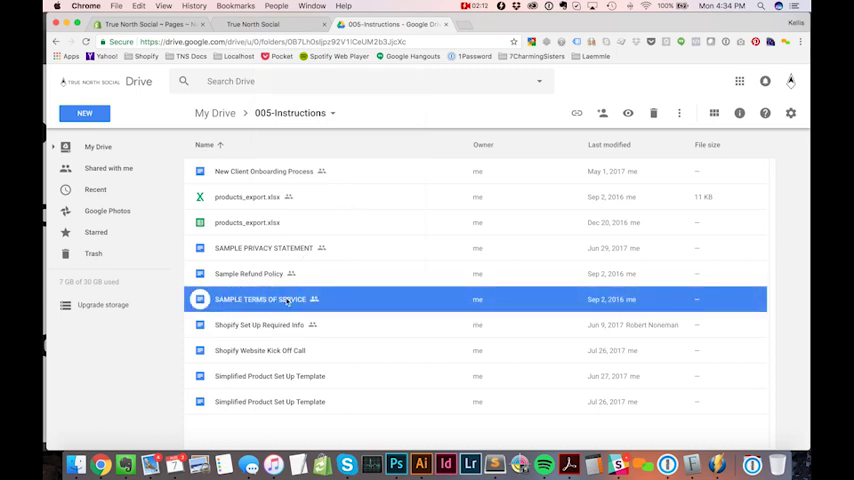
{"action": "double_click", "coordinate": [264, 300]}
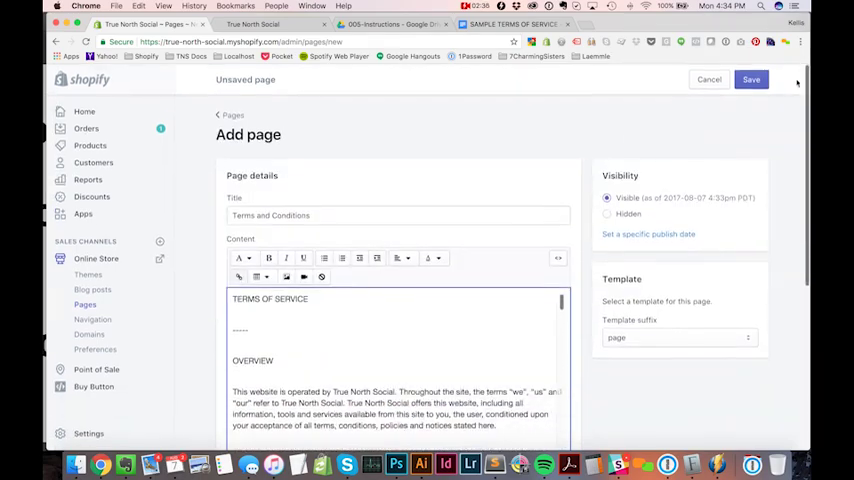
- Save the Terms and Conditions page with the pasted sample terms content
{"action": "left_click", "coordinate": [752, 80]}
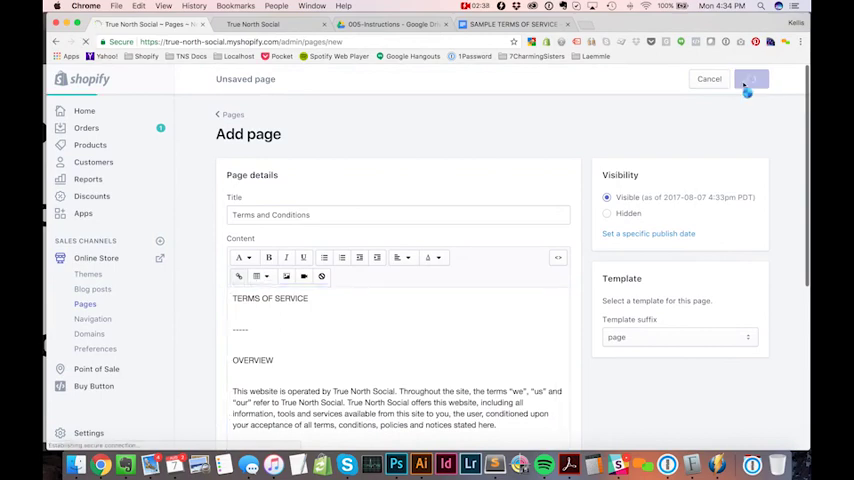
{"action": "left_click", "coordinate": [750, 80]}
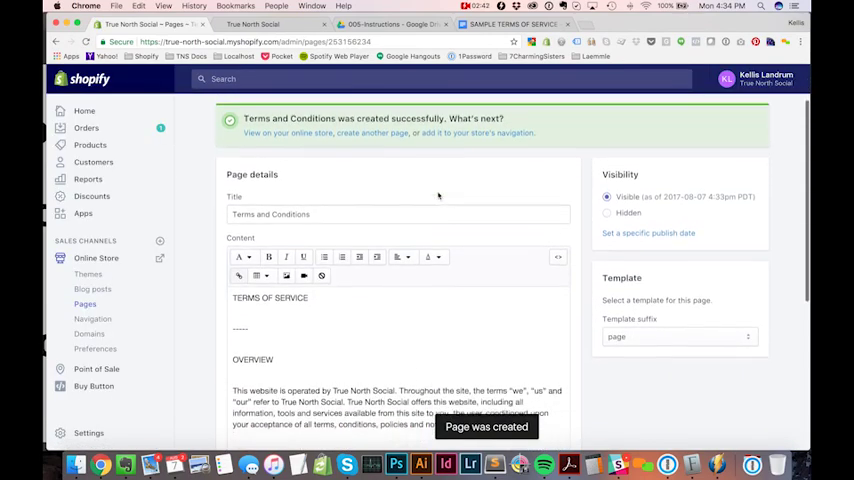
{"action": "scroll", "scroll_direction": "down", "scroll_amount": 3}
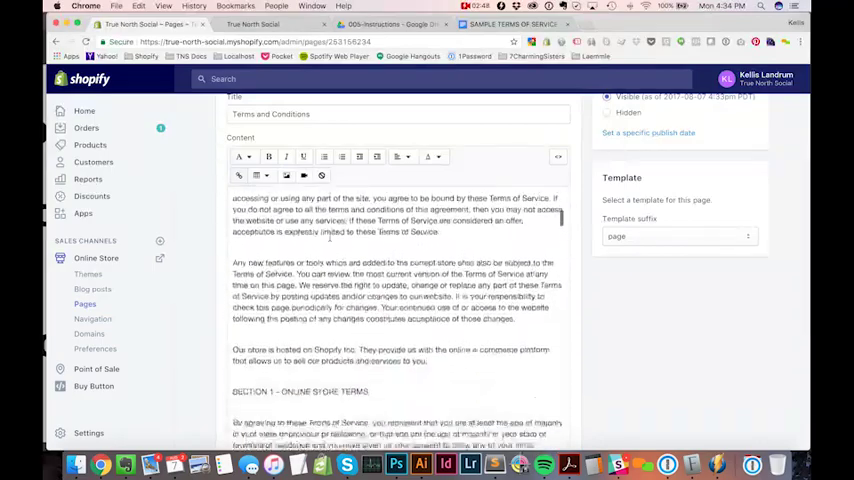
{"action": "scroll", "scroll_direction": "down", "scroll_amount": 3}
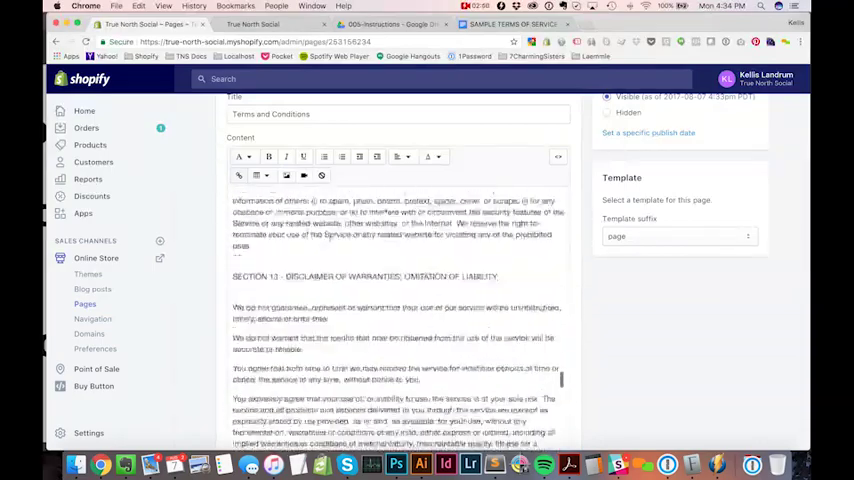
{"action": "scroll", "scroll_direction": "down", "scroll_amount": 3}
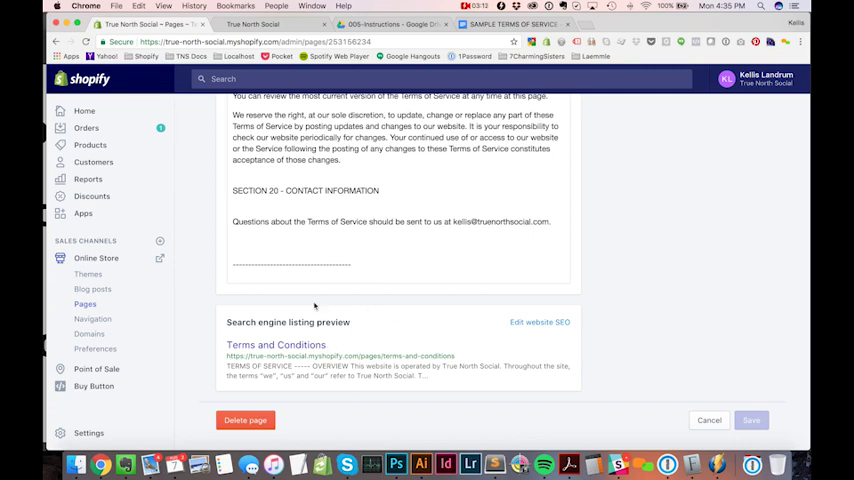
{"action": "left_click", "coordinate": [750, 420]}
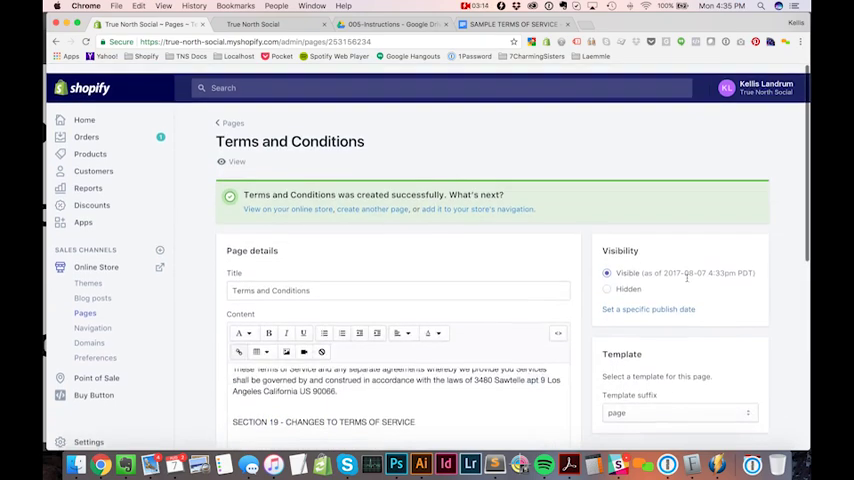
{"action": "scroll", "scroll_direction": "down", "scroll_amount": 3}
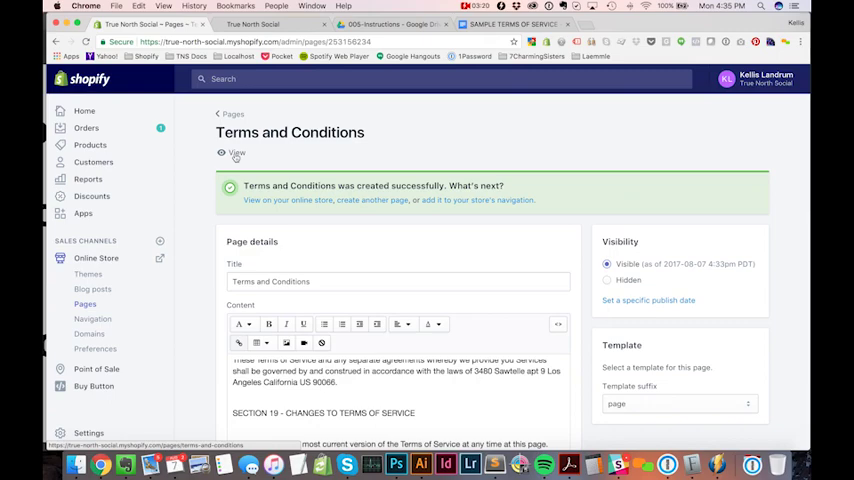
- View the live Terms and Conditions page on the storefront and scroll through it
{"action": "left_click", "coordinate": [236, 152]}
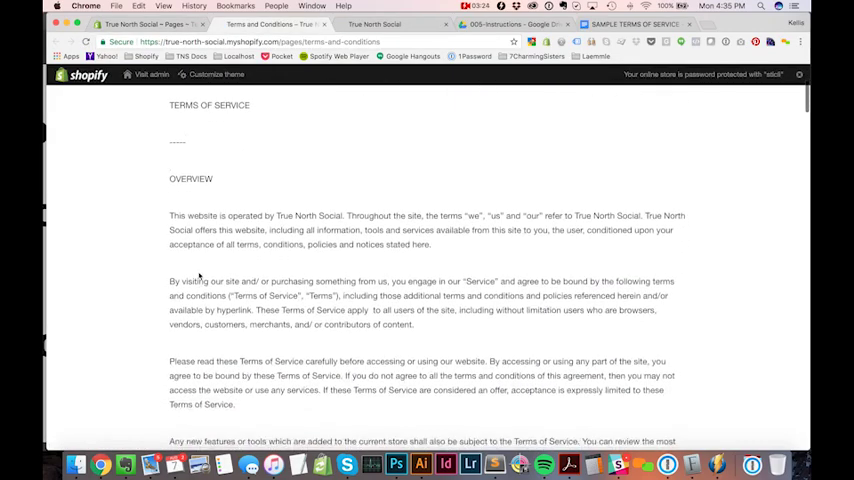
{"action": "scroll", "scroll_direction": "down", "scroll_amount": 3}
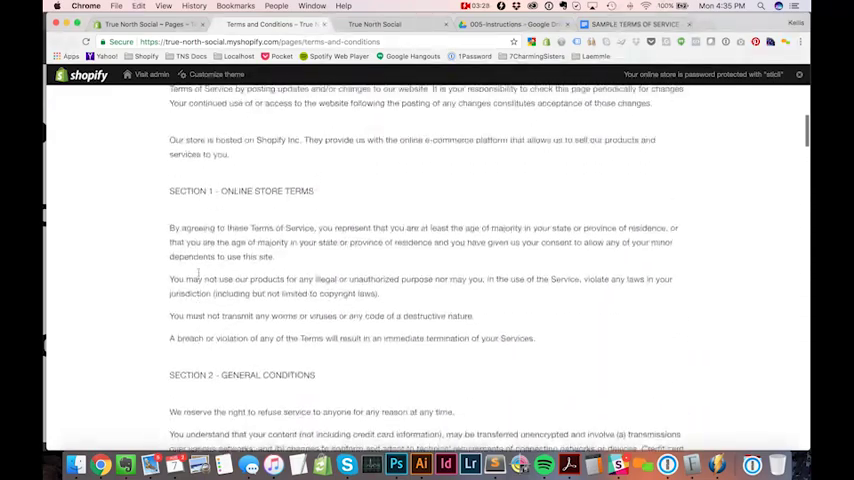
{"action": "scroll", "scroll_direction": "up", "scroll_amount": 3}
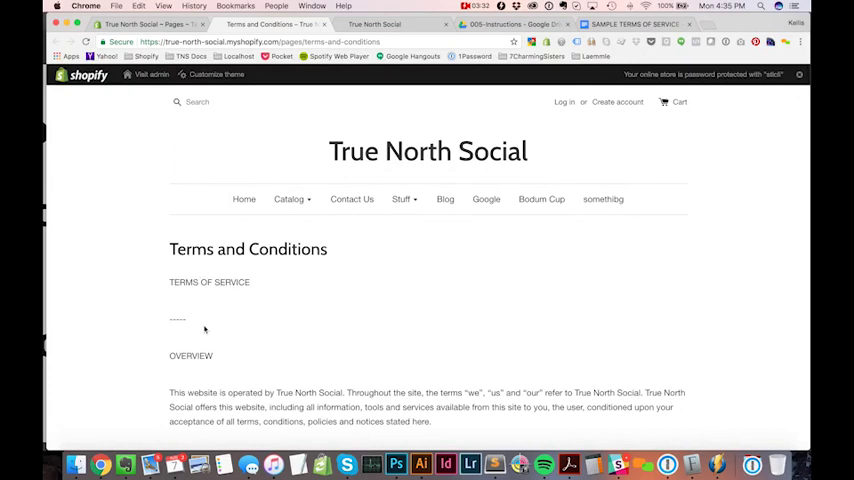
{"action": "scroll", "scroll_direction": "down", "scroll_amount": 3}
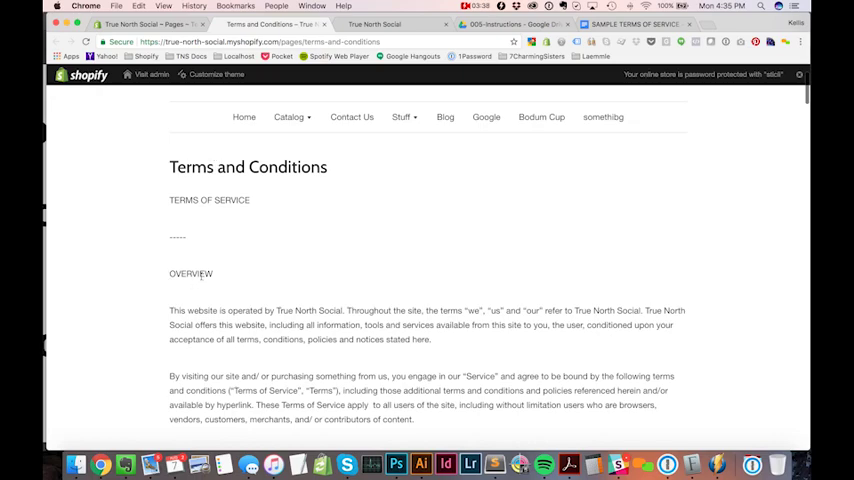
{"action": "scroll", "scroll_direction": "down", "scroll_amount": 3}
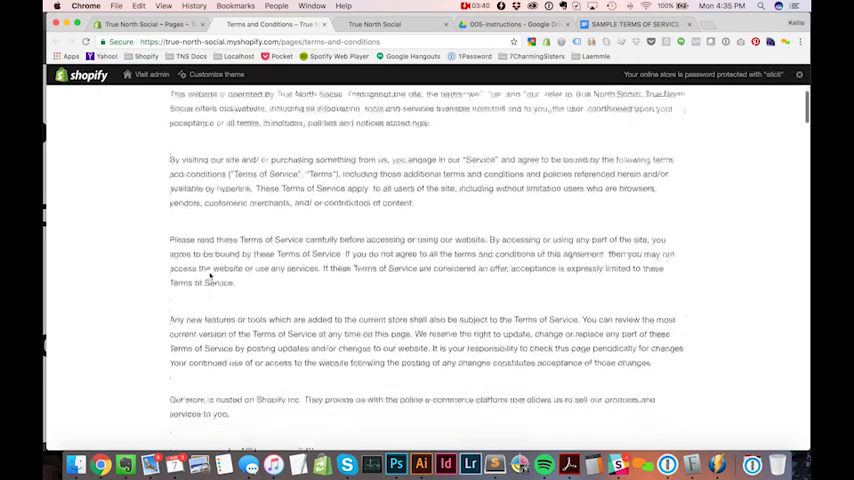
{"action": "scroll", "scroll_direction": "down", "scroll_amount": 3}
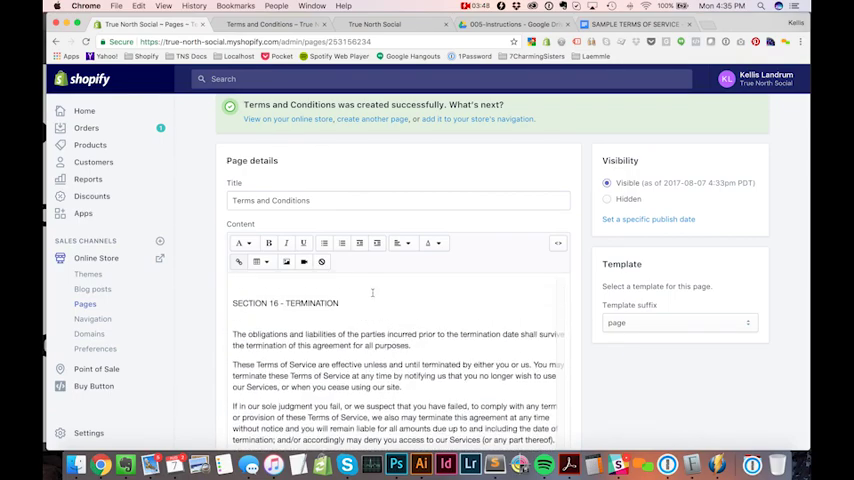
- Format OVERVIEW and the Section 3 title as Heading 2 headings
{"action": "scroll", "scroll_direction": "down", "scroll_amount": 3}
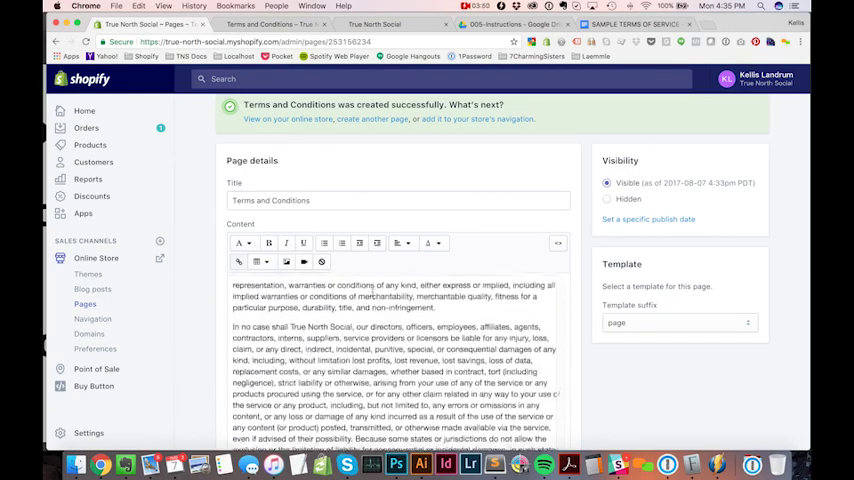
{"action": "scroll", "scroll_direction": "down", "scroll_amount": 3}
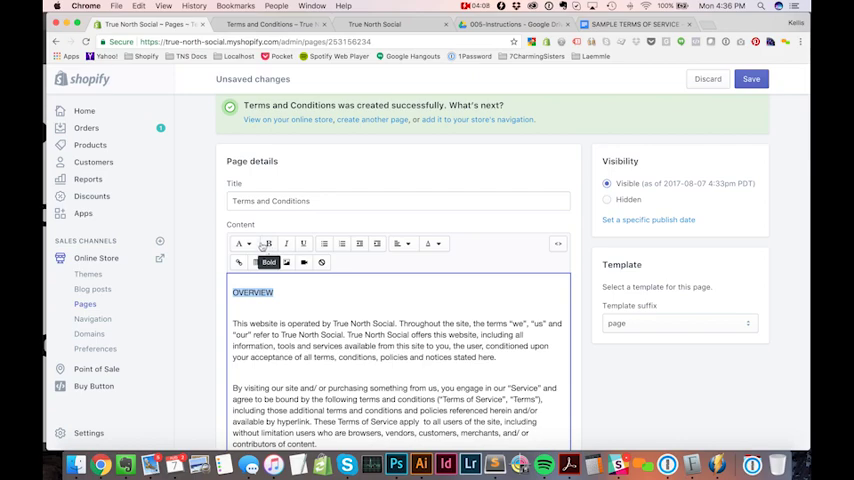
{"action": "scroll", "scroll_direction": "down", "scroll_amount": 3}
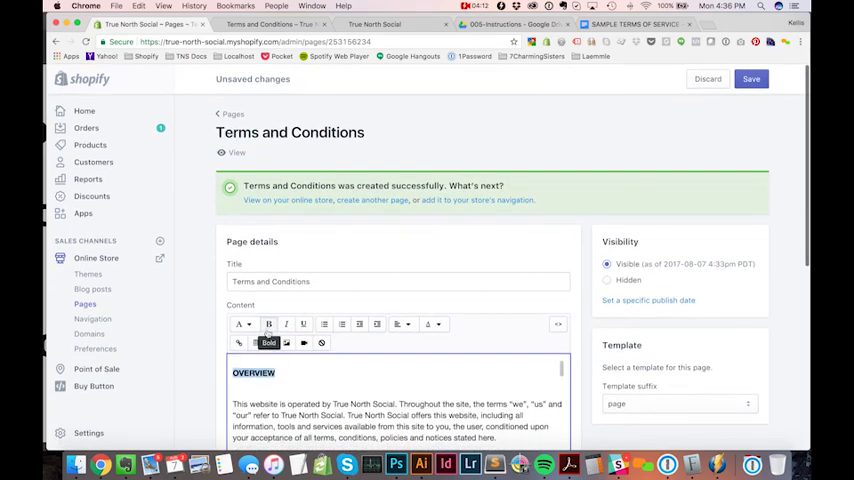
{"action": "scroll", "scroll_direction": "down", "scroll_amount": 3}
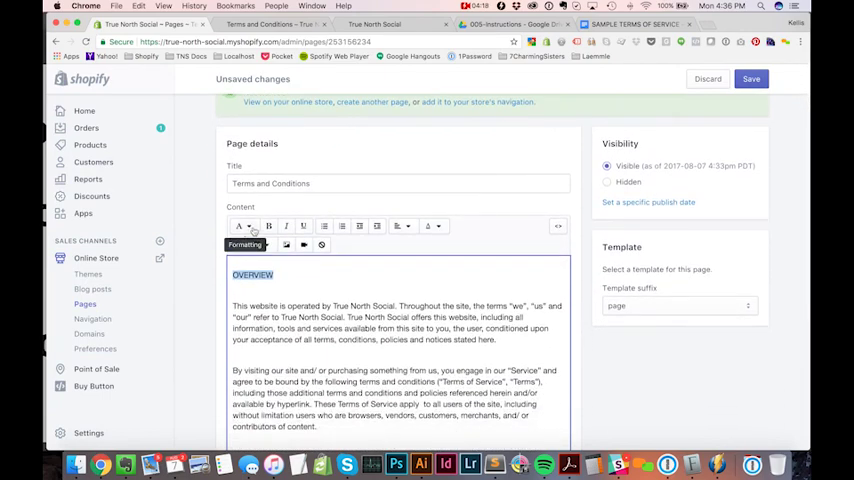
{"action": "left_click", "coordinate": [242, 224]}
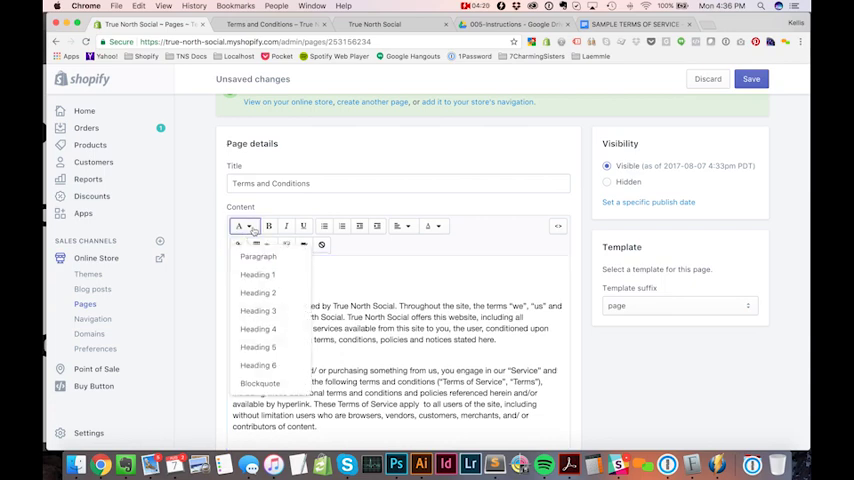
{"action": "mouse_move", "coordinate": [258, 292]}
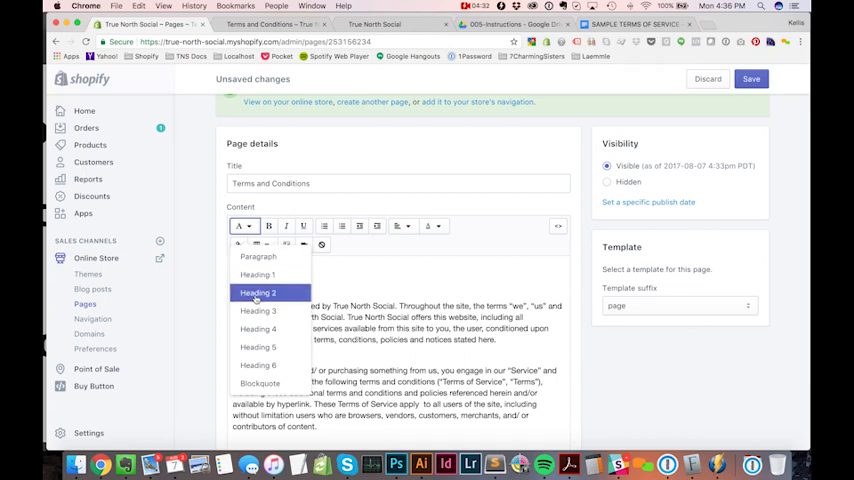
{"action": "left_click", "coordinate": [256, 292]}
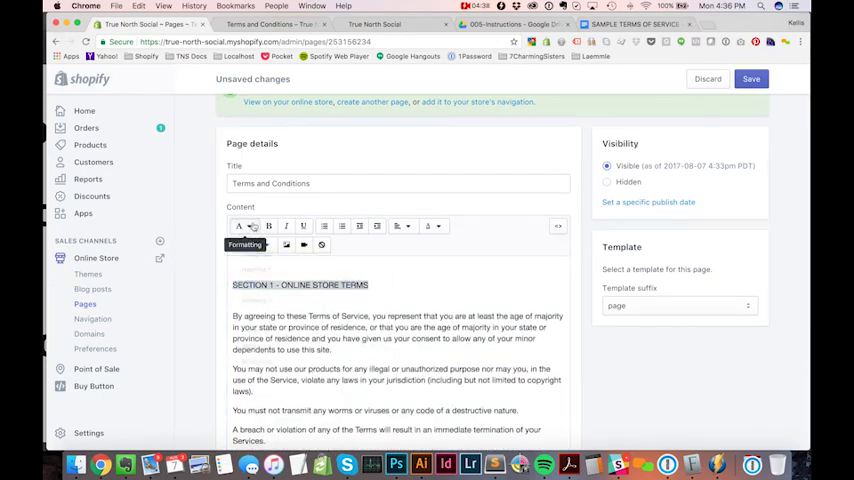
{"action": "scroll", "scroll_direction": "down", "scroll_amount": 3}
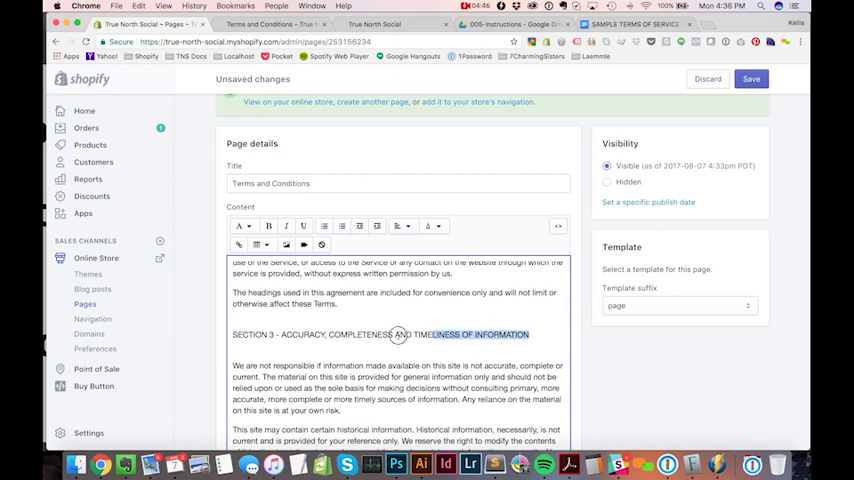
{"action": "left_click", "coordinate": [240, 224]}
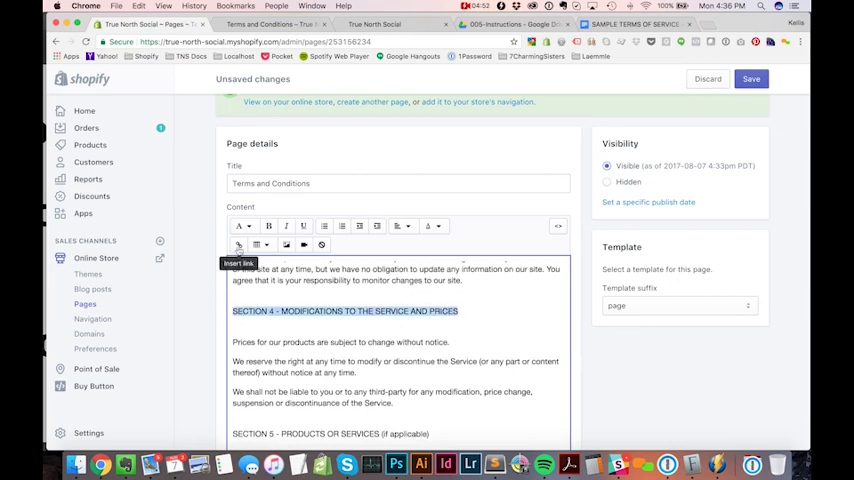
- Make the Section 7, Section 8 and Section 15 Severability titles Heading 2 headings
{"action": "scroll", "scroll_direction": "down", "scroll_amount": 3}
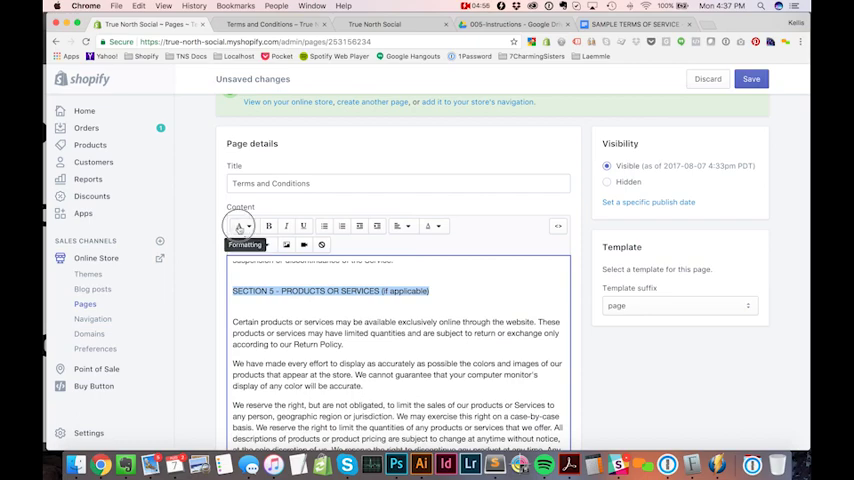
{"action": "scroll", "scroll_direction": "down", "scroll_amount": 3}
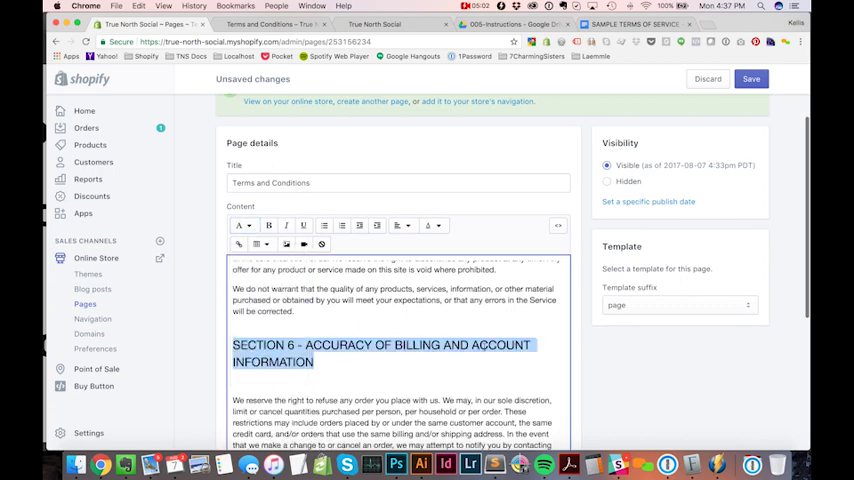
{"action": "scroll", "scroll_direction": "down", "scroll_amount": 3}
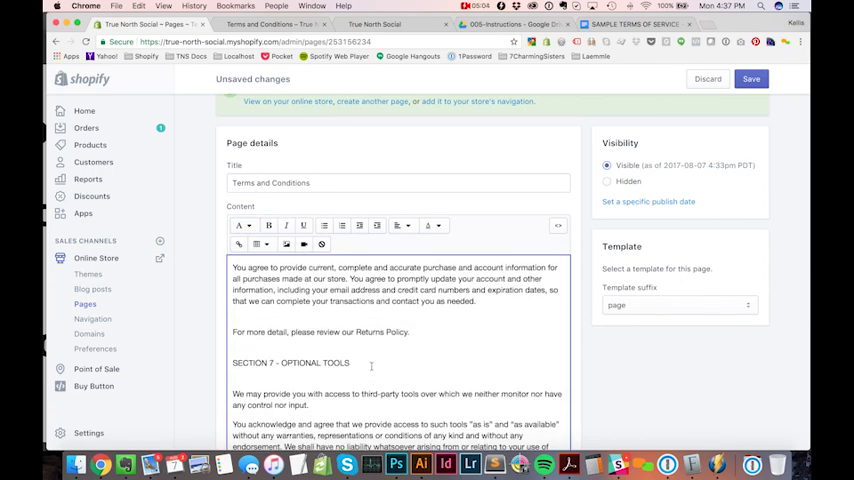
{"action": "left_click", "coordinate": [240, 224]}
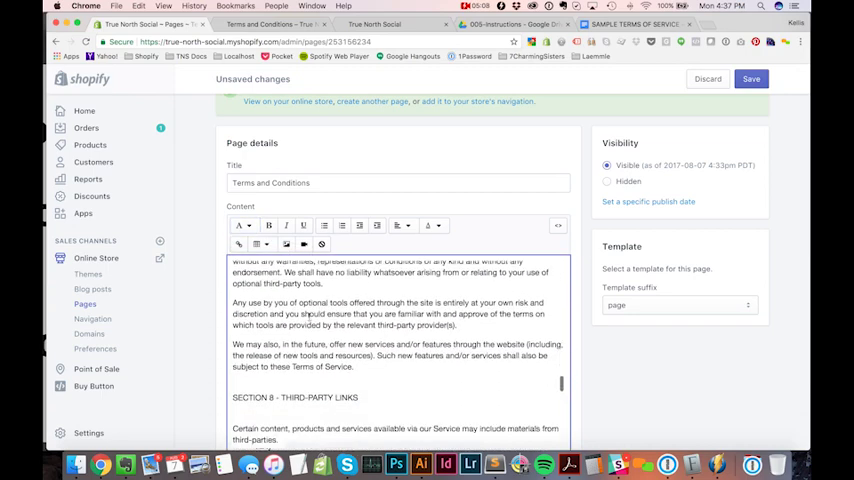
{"action": "scroll", "scroll_direction": "down", "scroll_amount": 3}
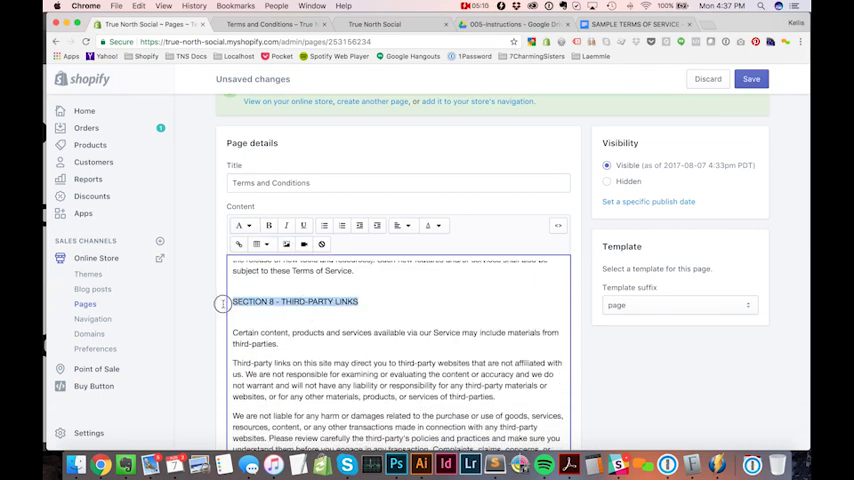
{"action": "left_click", "coordinate": [240, 224]}
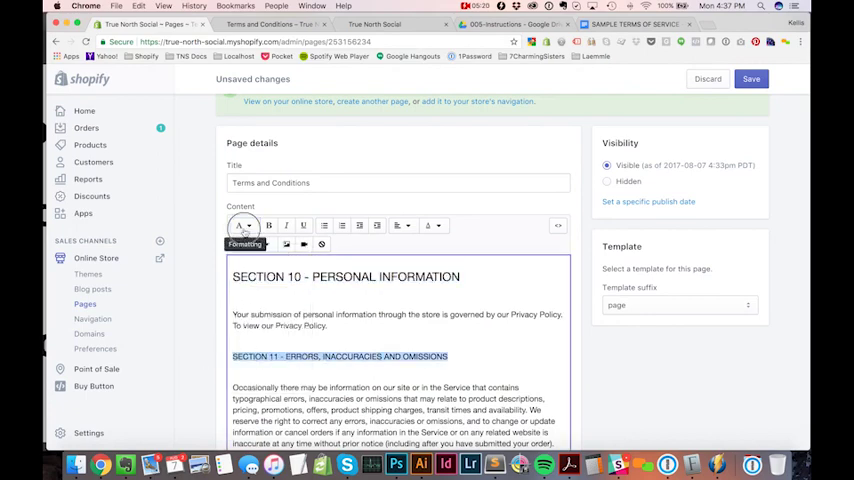
{"action": "scroll", "scroll_direction": "down", "scroll_amount": 3}
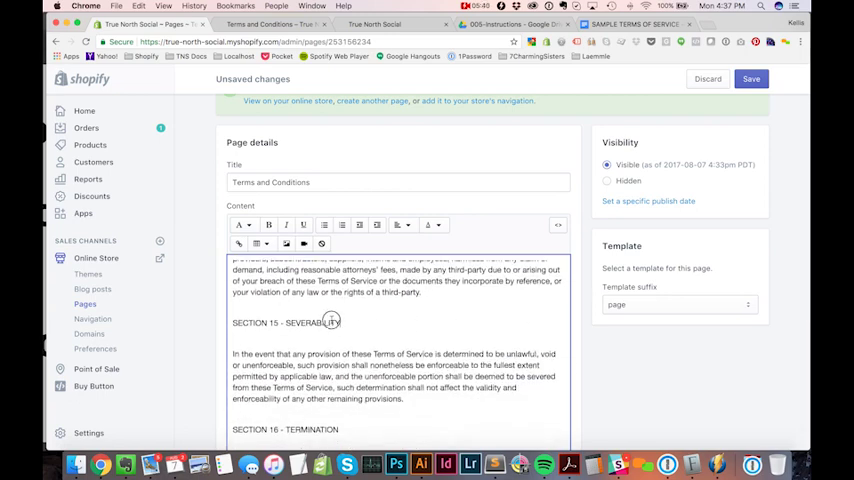
{"action": "left_click", "coordinate": [240, 224]}
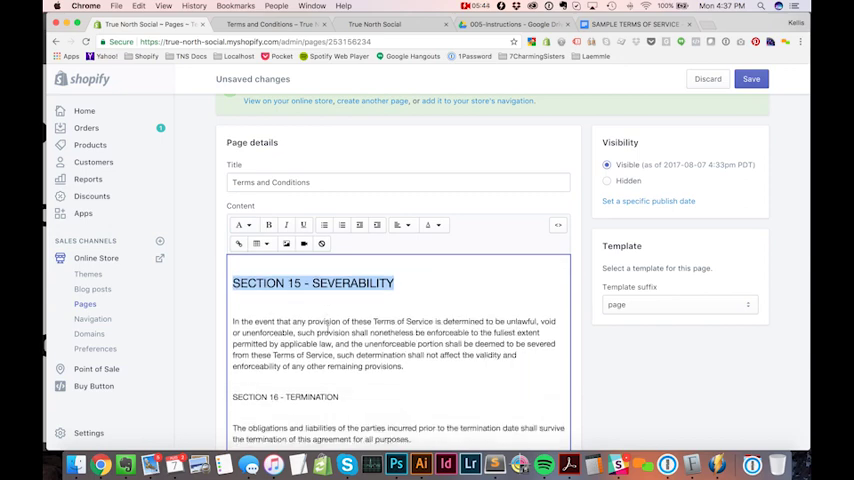
- Make the Section 16 Termination and Section 18 titles headings and save the page
{"action": "scroll", "scroll_direction": "down", "scroll_amount": 3}
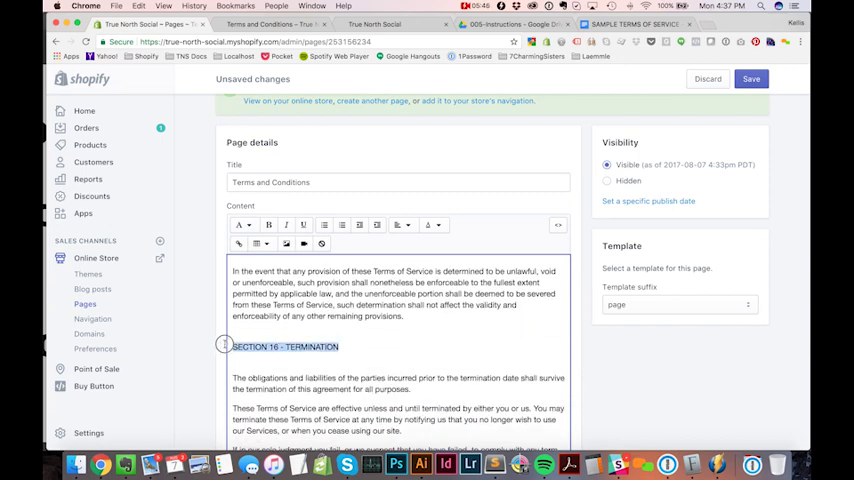
{"action": "left_click", "coordinate": [240, 224]}
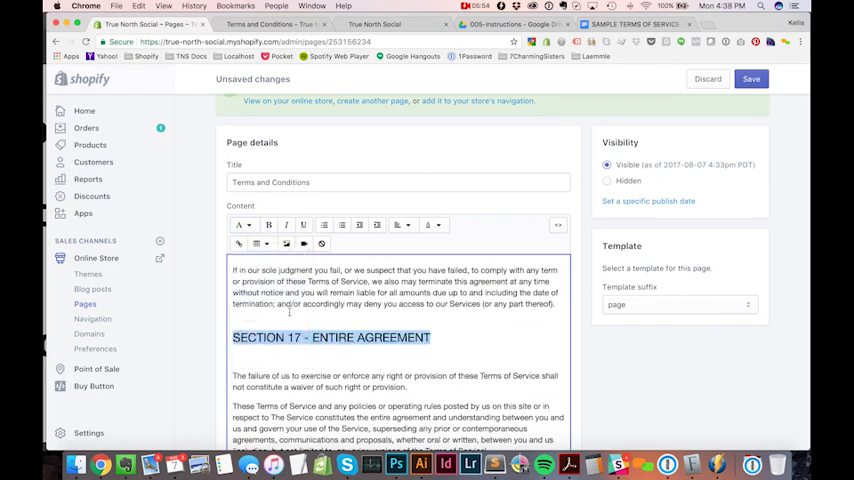
{"action": "scroll", "scroll_direction": "down", "scroll_amount": 3}
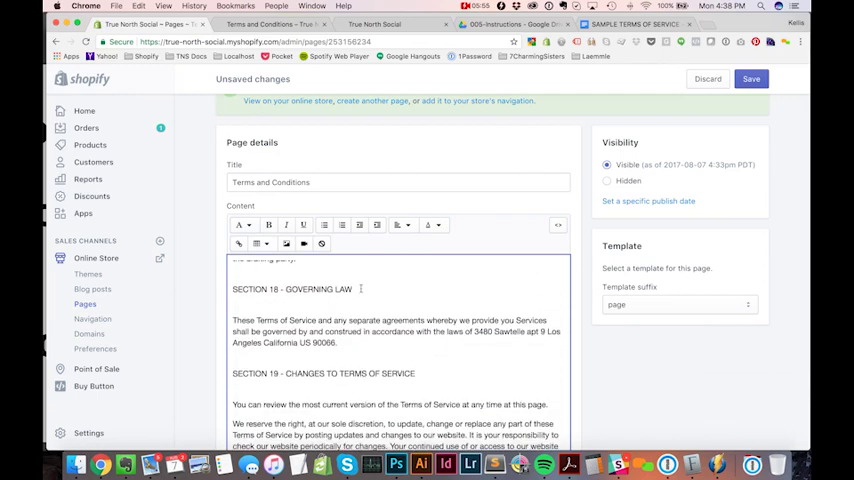
{"action": "left_click", "coordinate": [240, 224]}
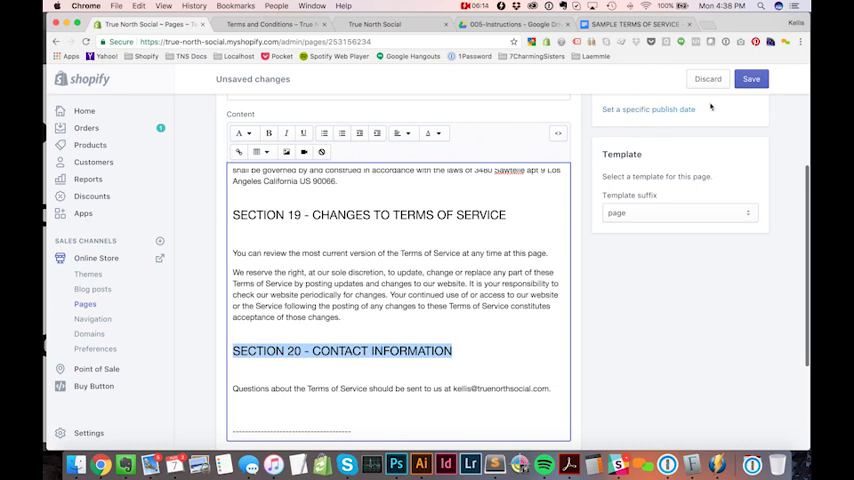
{"action": "left_click", "coordinate": [752, 80]}
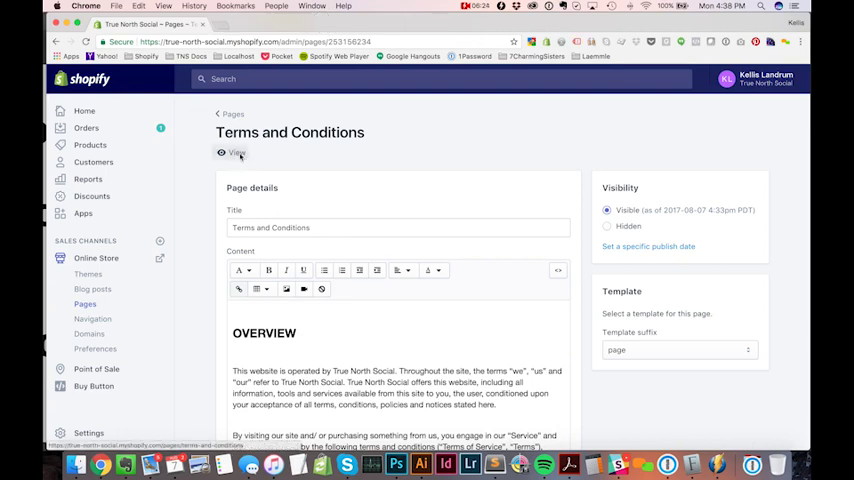
- View the updated Terms and Conditions page with large headings on the live store
{"action": "left_click", "coordinate": [236, 152]}
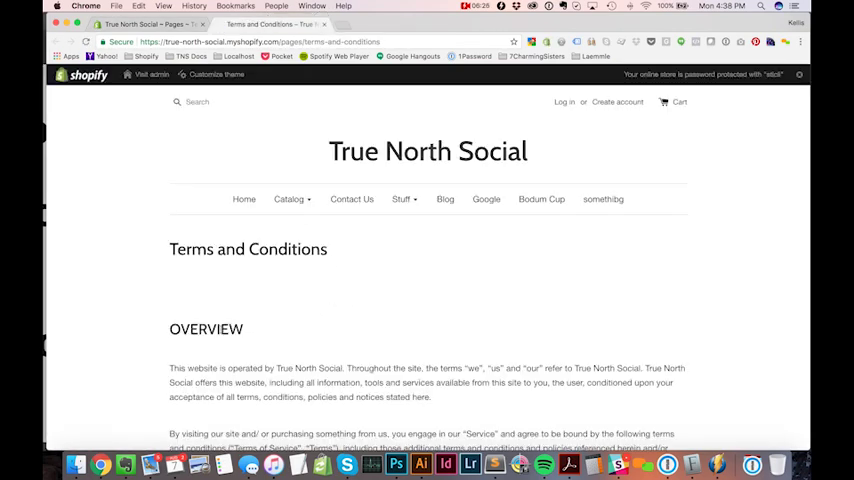
{"action": "double_click", "coordinate": [204, 328]}
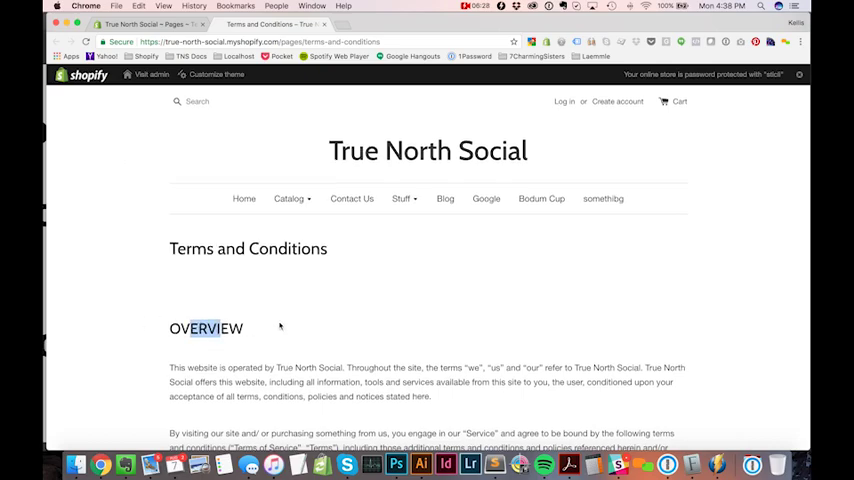
{"action": "scroll", "scroll_direction": "down", "scroll_amount": 3}
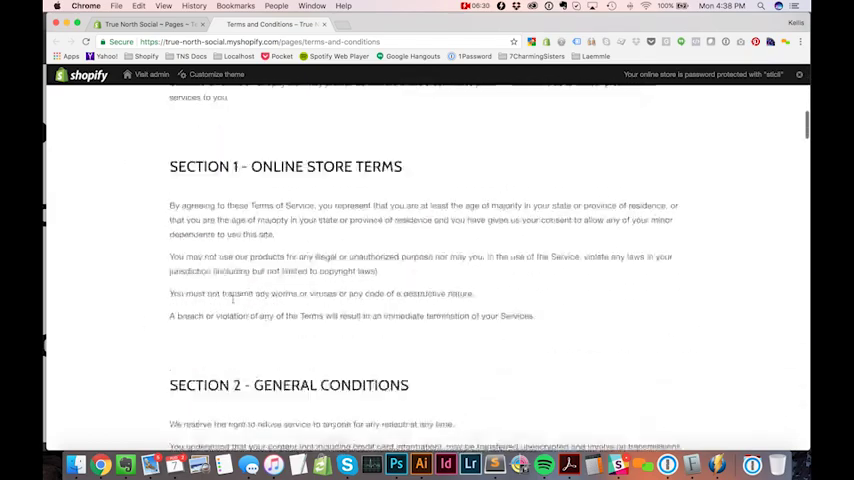
{"action": "scroll", "scroll_direction": "down", "scroll_amount": 3}
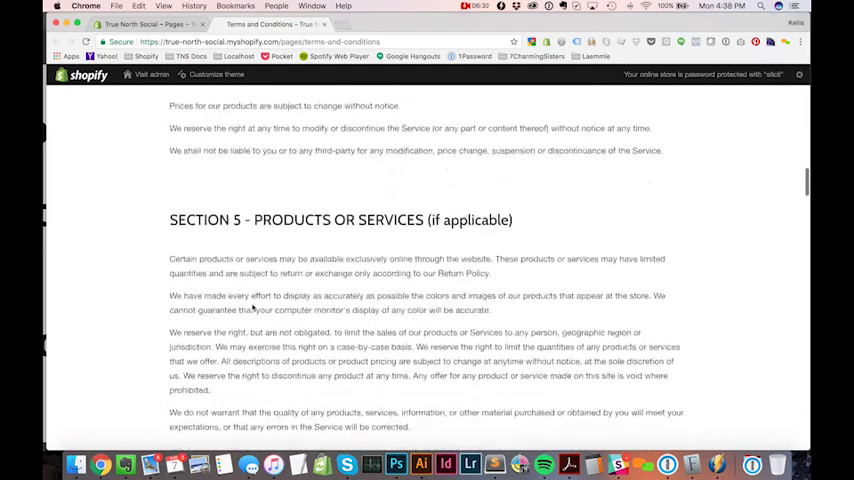
{"action": "scroll", "scroll_direction": "up", "scroll_amount": 3}
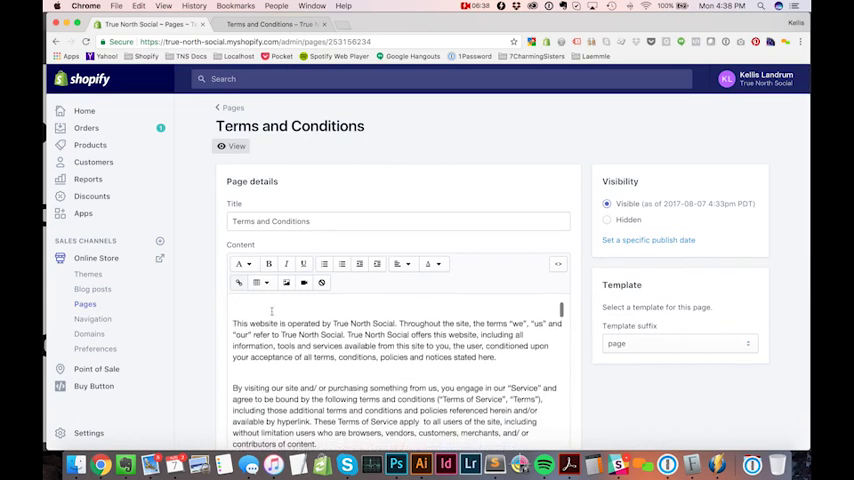
- Paste the company website URL as link target and enter True North as the link title
{"action": "scroll", "scroll_direction": "down", "scroll_amount": 3}
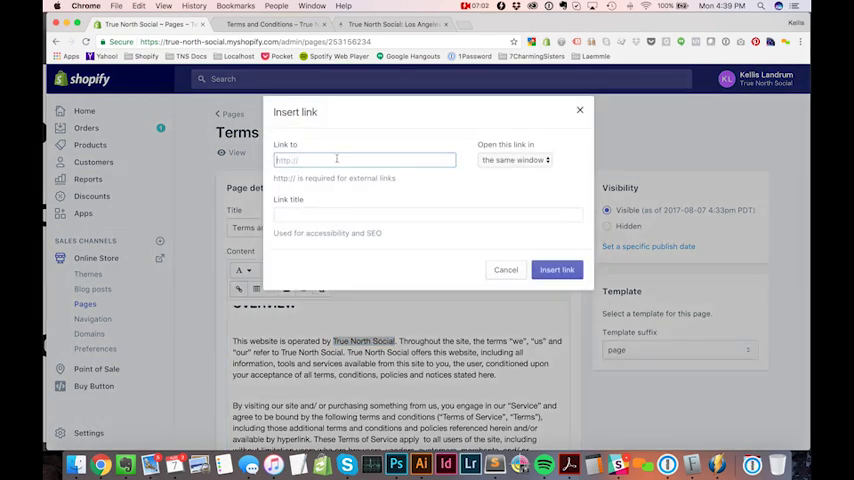
{"action": "right_click", "coordinate": [364, 160]}
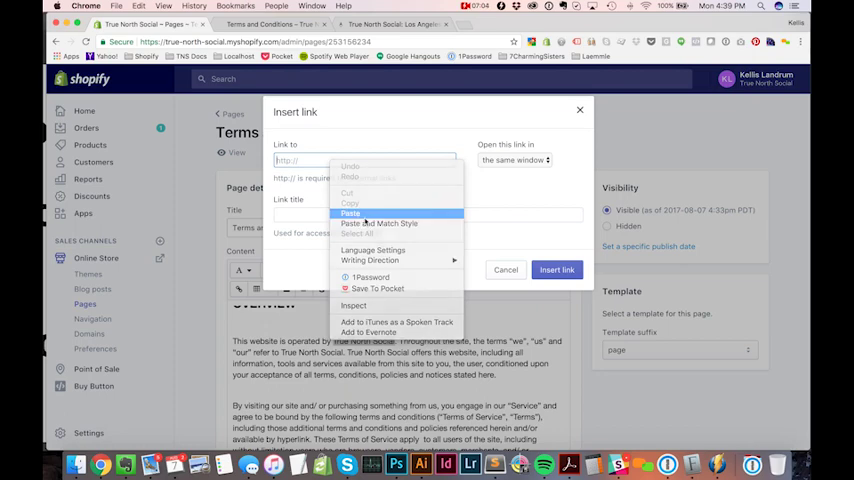
{"action": "left_click", "coordinate": [352, 212]}
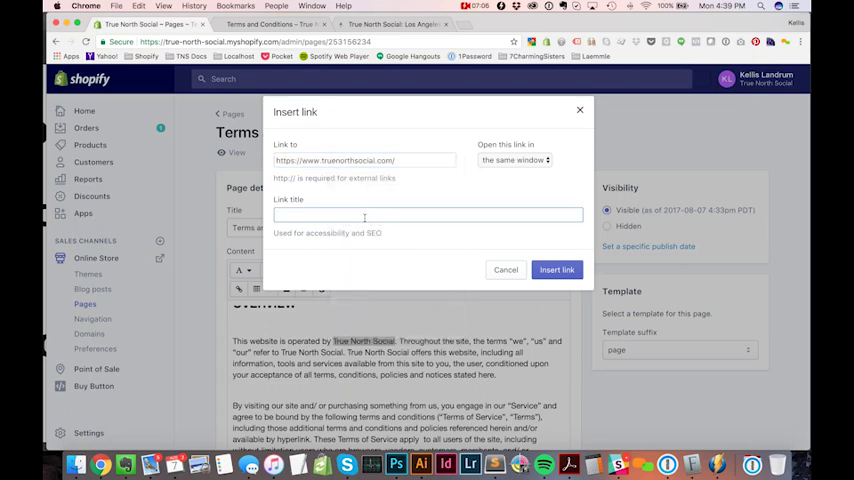
{"action": "type", "text": "True"}
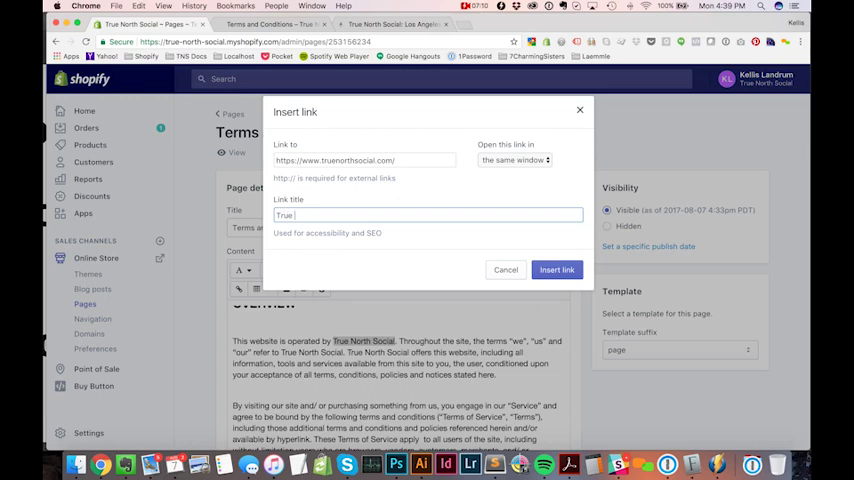
{"action": "type", "text": "North Social"}
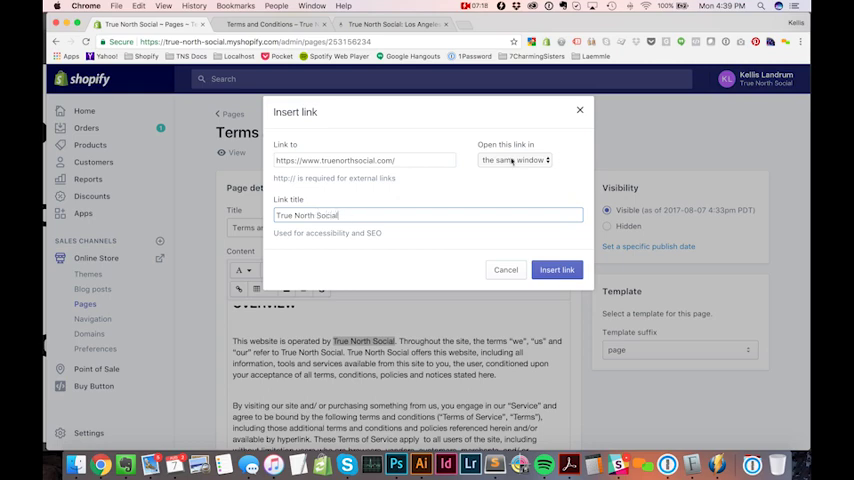
- Set the link to open in a new window, apply it to True North Social and save
{"action": "left_click", "coordinate": [512, 160]}
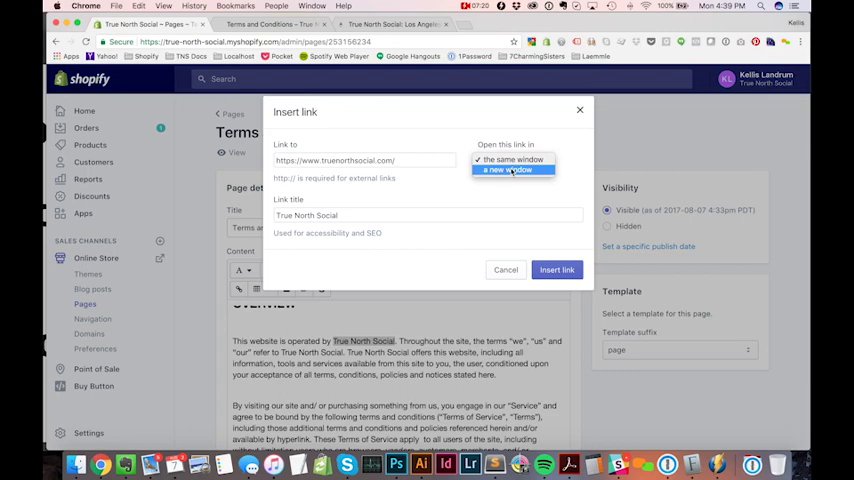
{"action": "left_click", "coordinate": [512, 168]}
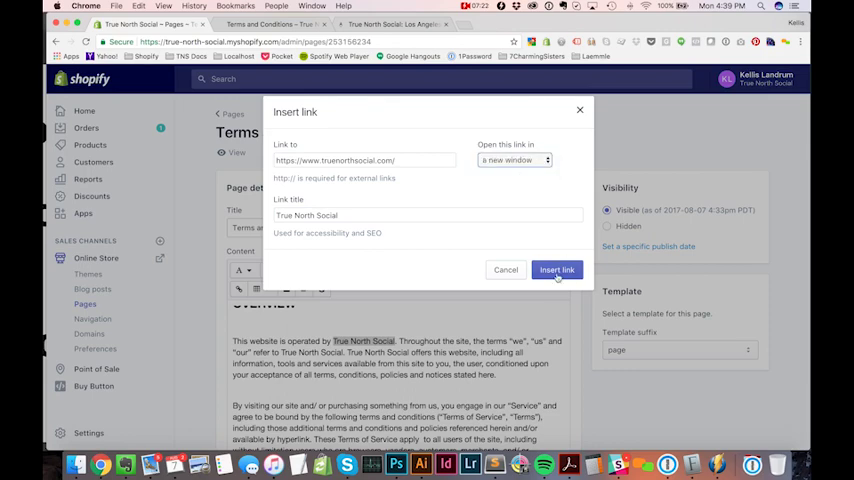
{"action": "left_click", "coordinate": [556, 268]}
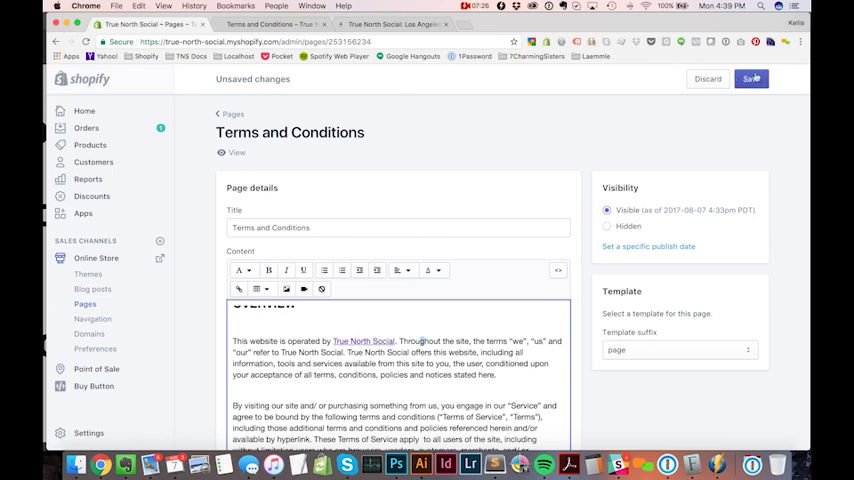
{"action": "left_click", "coordinate": [752, 80]}
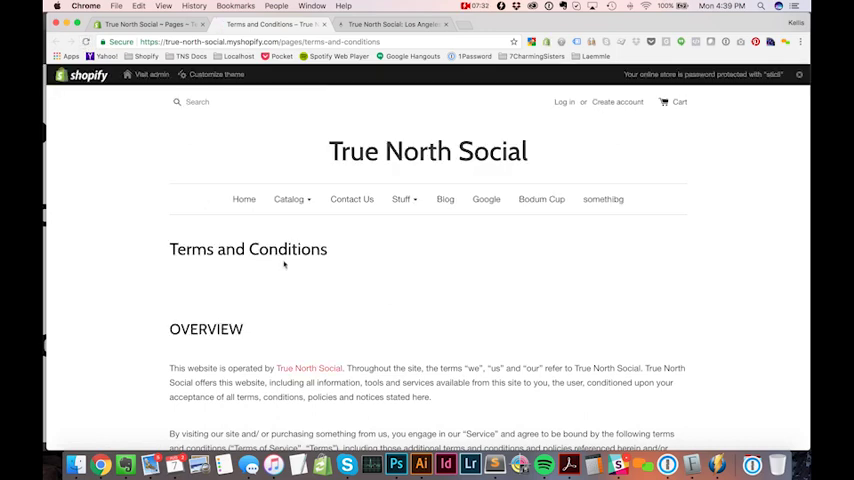
{"action": "mouse_move", "coordinate": [308, 368]}
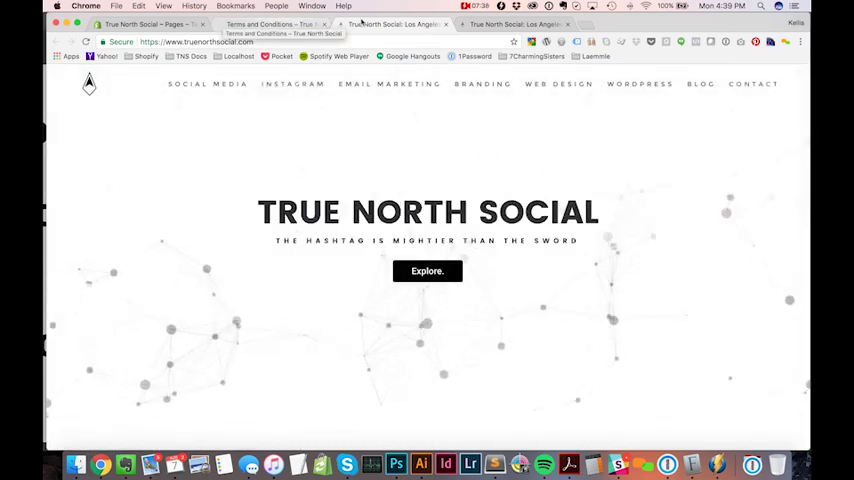
{"action": "left_click", "coordinate": [270, 24]}
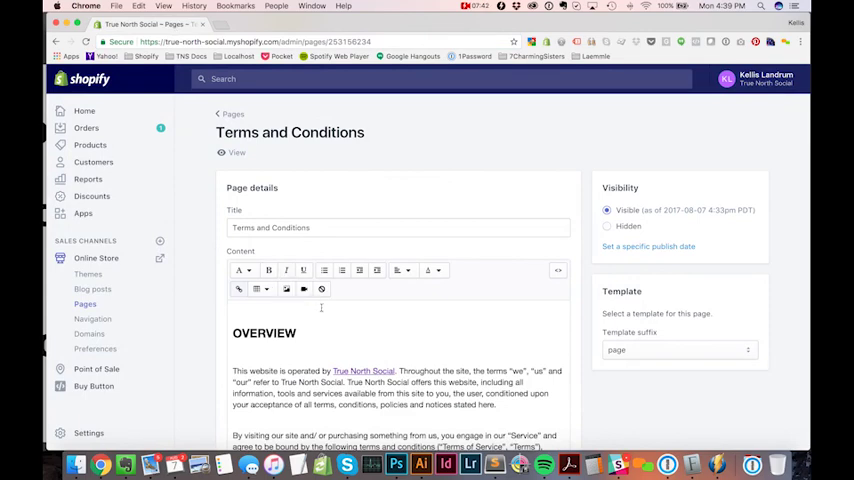
- Insert an image above OVERVIEW, uploading the candy basket photo from the desktop
{"action": "left_click", "coordinate": [304, 334]}
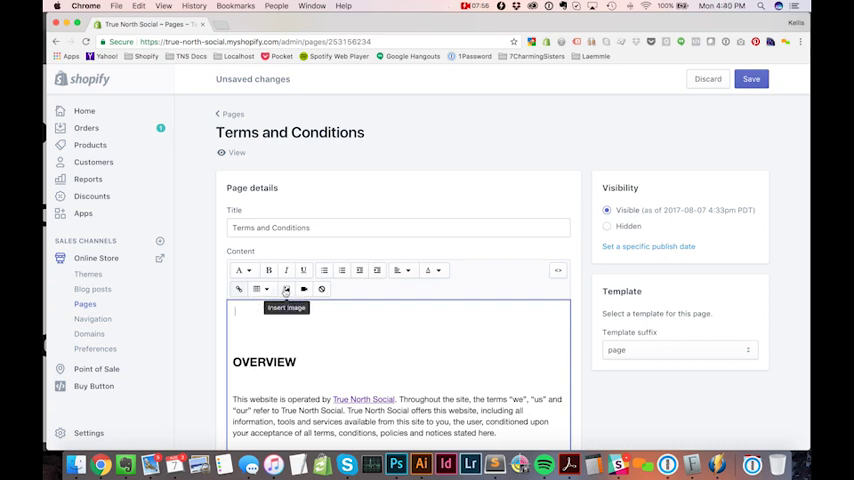
{"action": "left_click", "coordinate": [284, 288]}
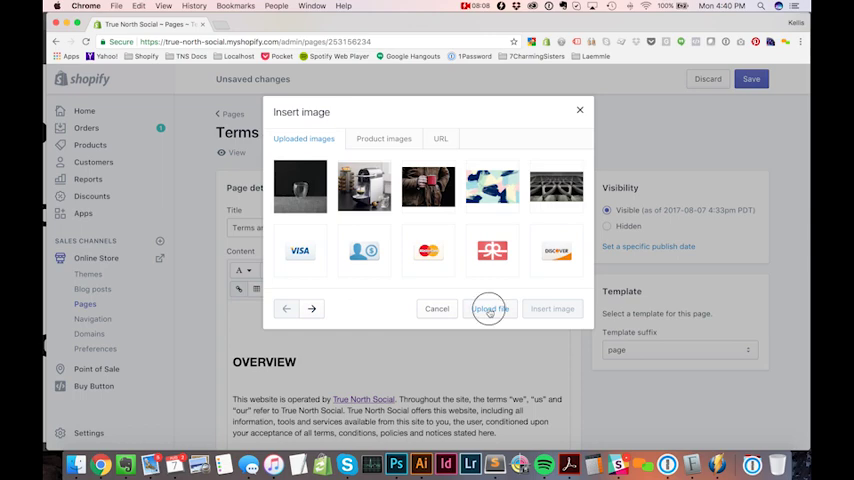
{"action": "left_click", "coordinate": [490, 308]}
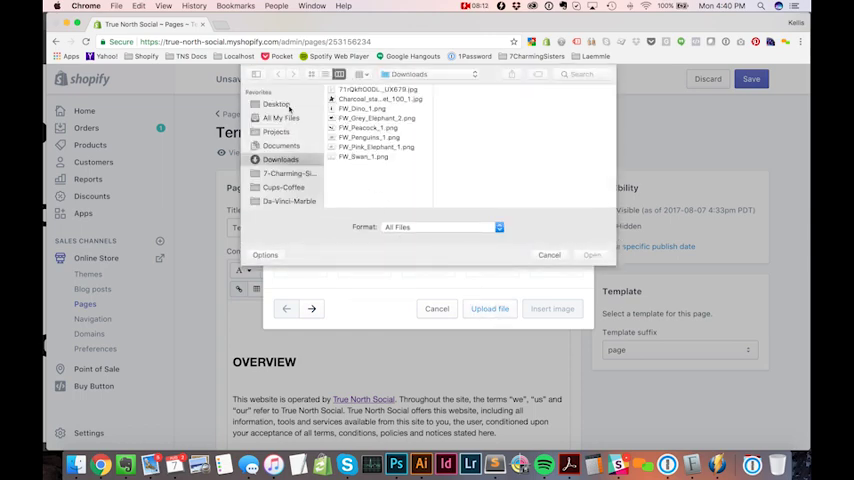
{"action": "left_click", "coordinate": [276, 104]}
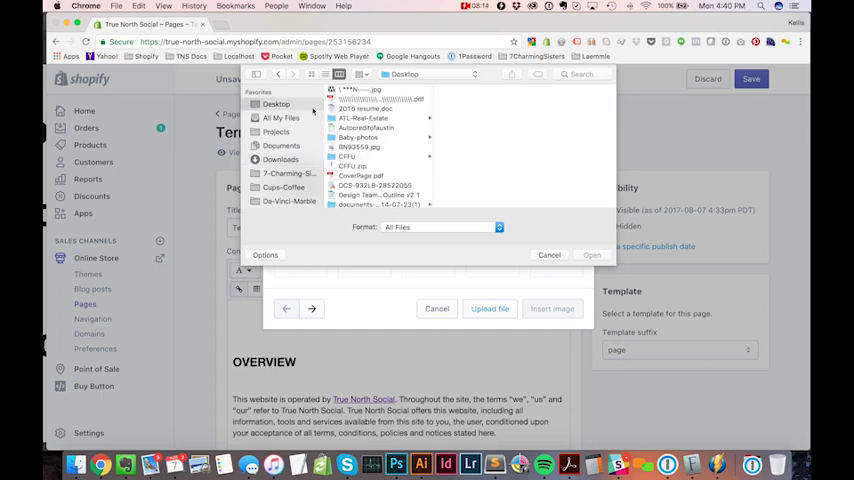
{"action": "scroll", "scroll_direction": "down", "scroll_amount": 3}
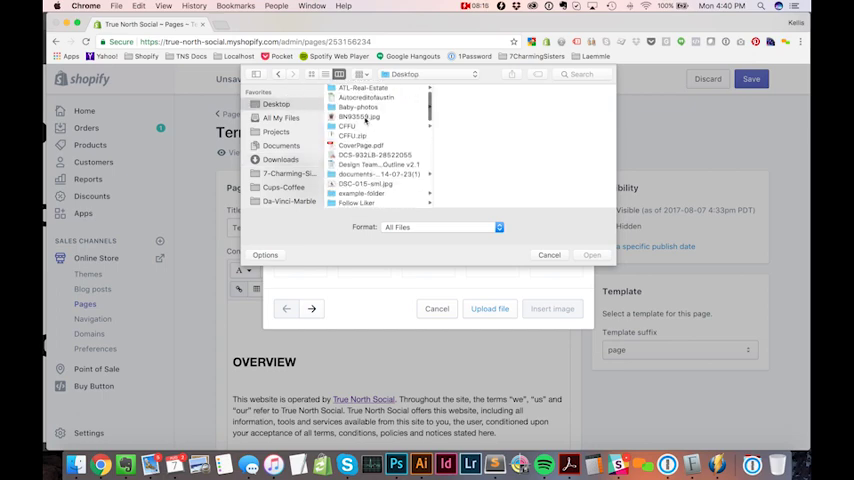
{"action": "left_click", "coordinate": [358, 116]}
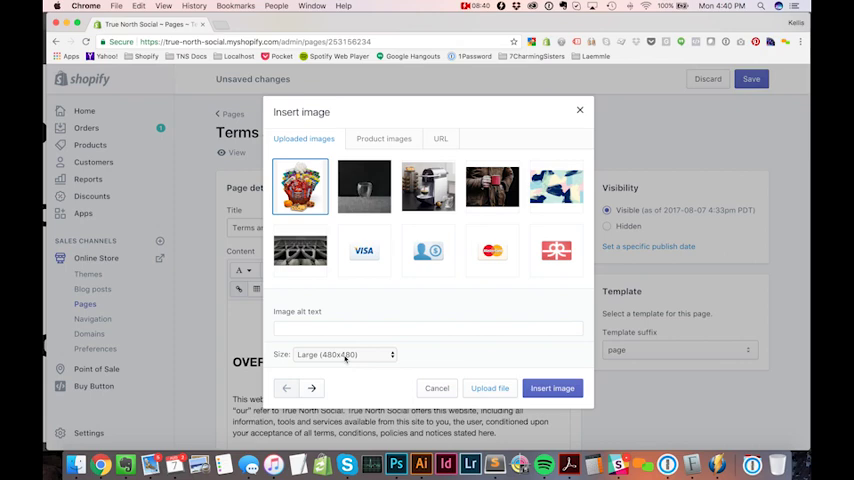
- Set the image size to Original and enter alt text Basket
{"action": "left_click", "coordinate": [344, 354]}
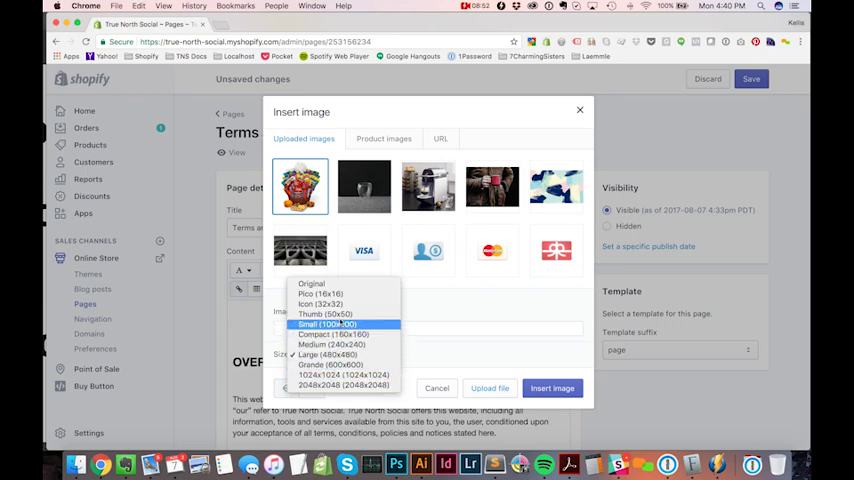
{"action": "mouse_move", "coordinate": [332, 334]}
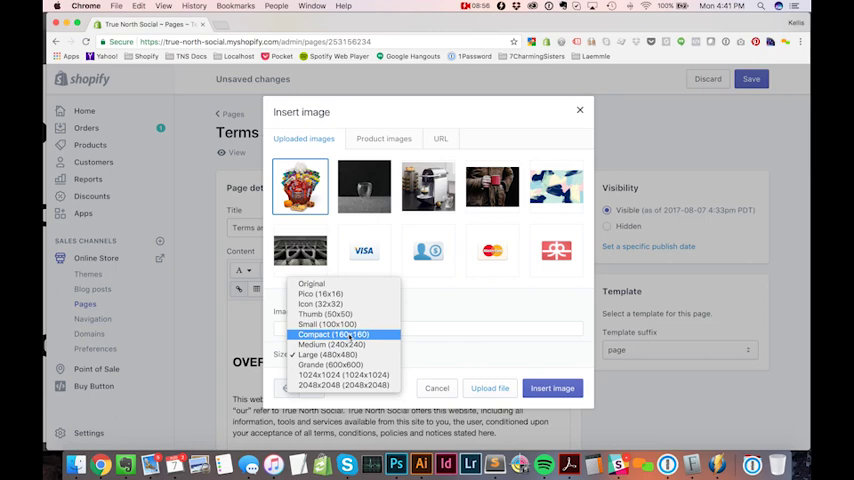
{"action": "mouse_move", "coordinate": [312, 284]}
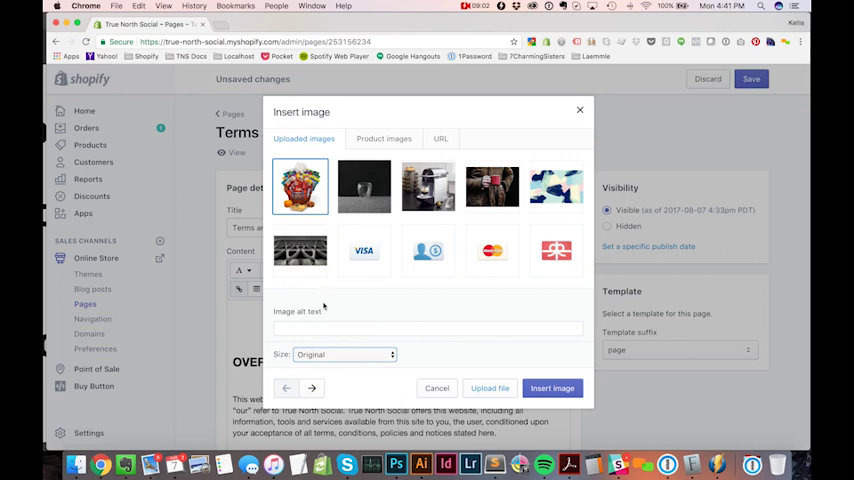
{"action": "left_click", "coordinate": [428, 328]}
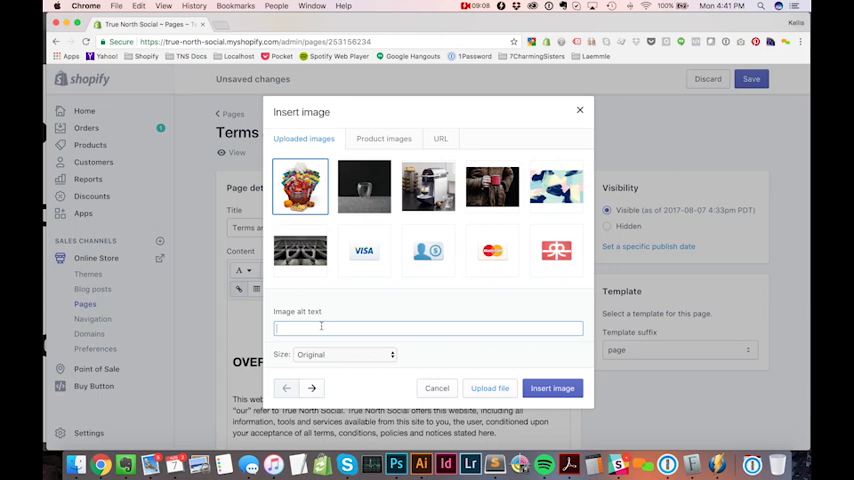
{"action": "type", "text": "Basket"}
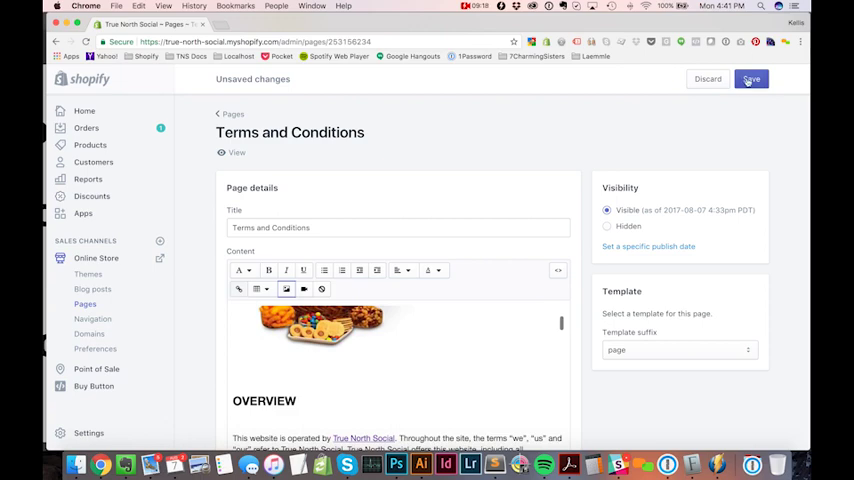
- Save the Terms and Conditions page with the candy basket image and review its content
{"action": "left_click", "coordinate": [752, 80]}
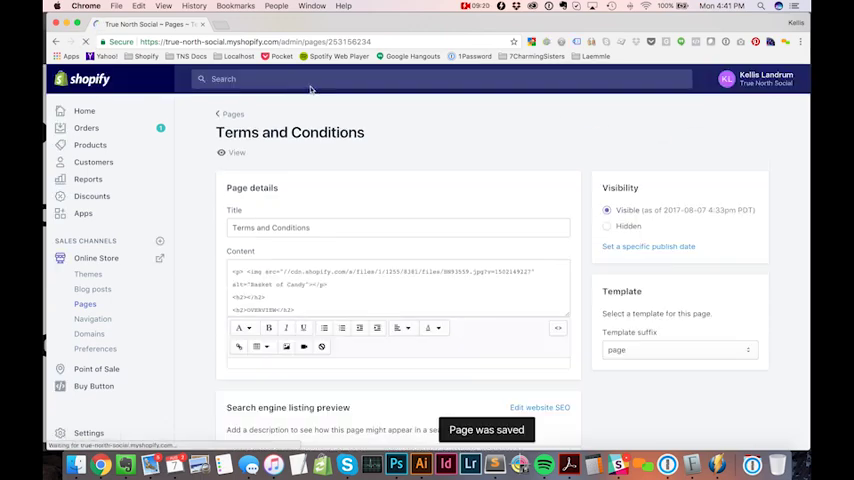
{"action": "left_click", "coordinate": [236, 152]}
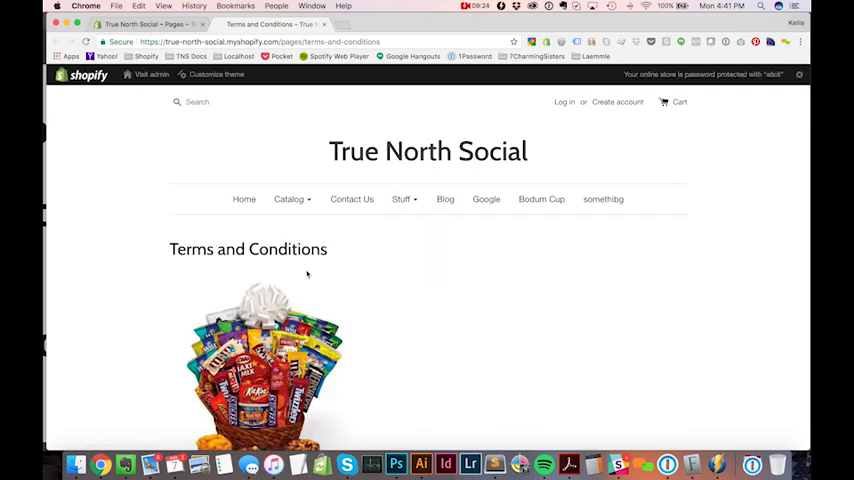
{"action": "scroll", "scroll_direction": "down", "scroll_amount": 3}
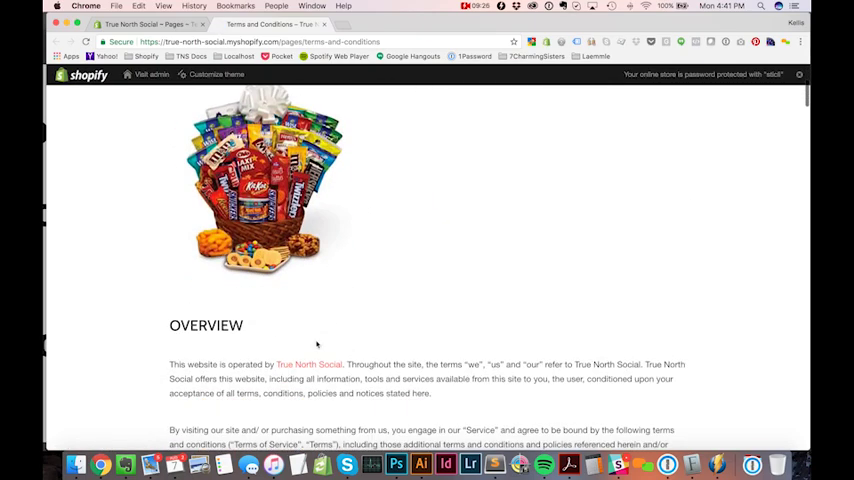
{"action": "scroll", "scroll_direction": "down", "scroll_amount": 3}
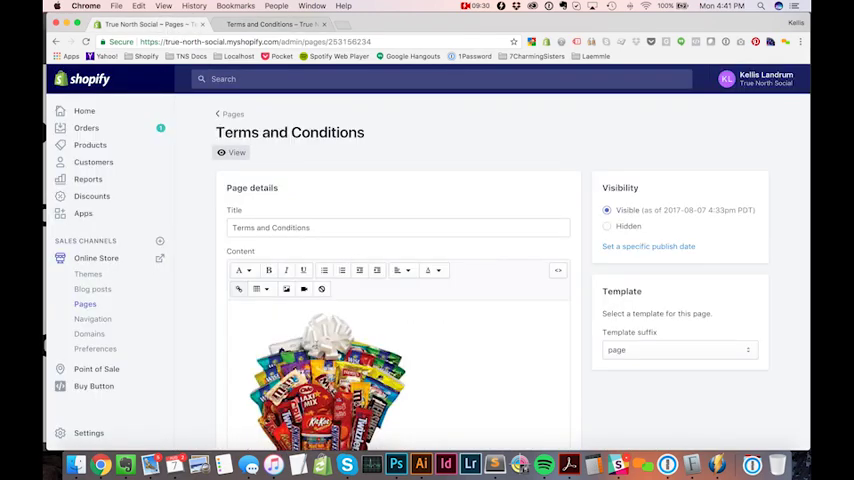
- Switch the Terms and Conditions content editor to raw HTML view
{"action": "scroll", "scroll_direction": "down", "scroll_amount": 3}
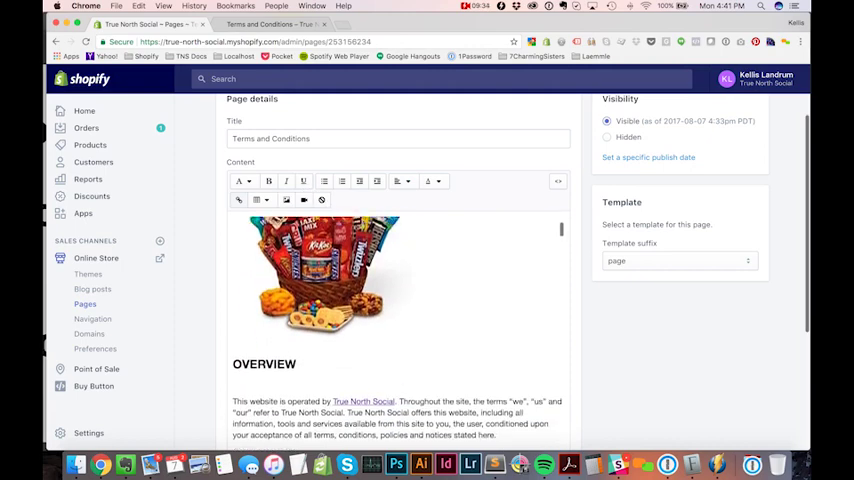
{"action": "scroll", "scroll_direction": "down", "scroll_amount": 3}
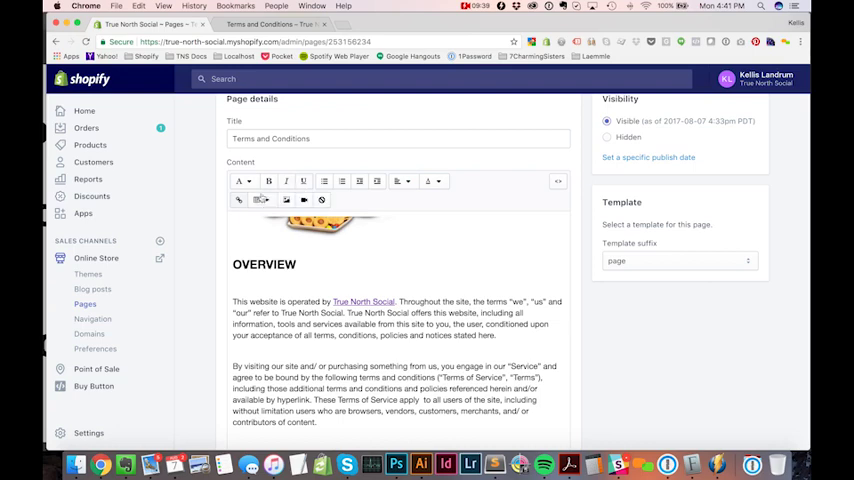
{"action": "mouse_move", "coordinate": [256, 200]}
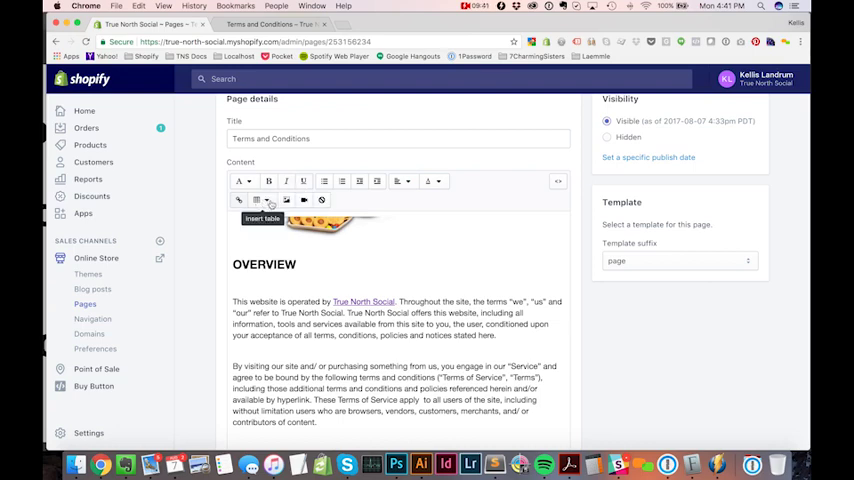
{"action": "mouse_move", "coordinate": [268, 180]}
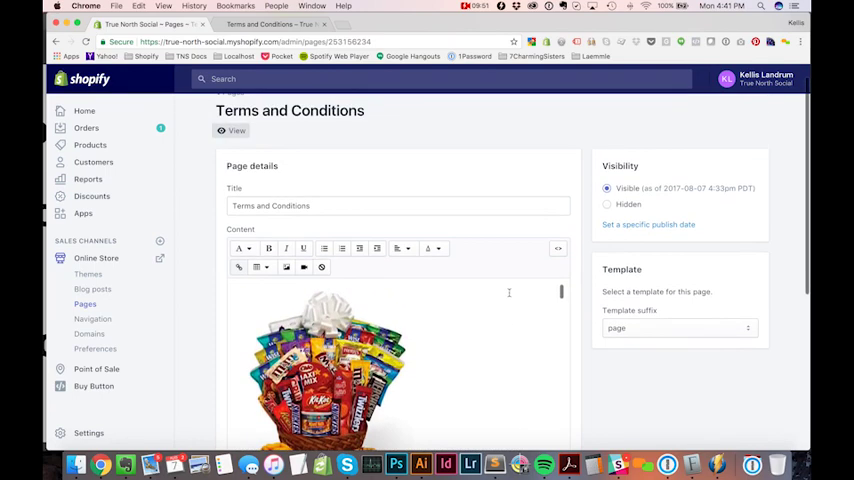
{"action": "scroll", "scroll_direction": "down", "scroll_amount": 3}
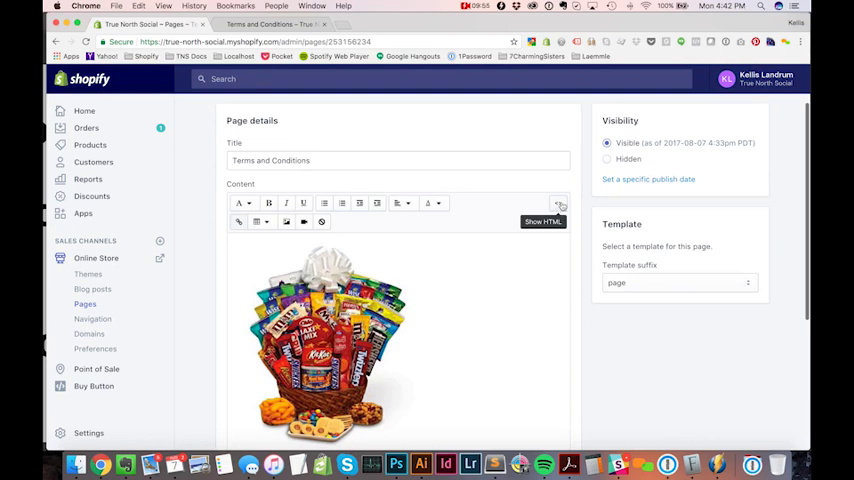
{"action": "left_click", "coordinate": [560, 204]}
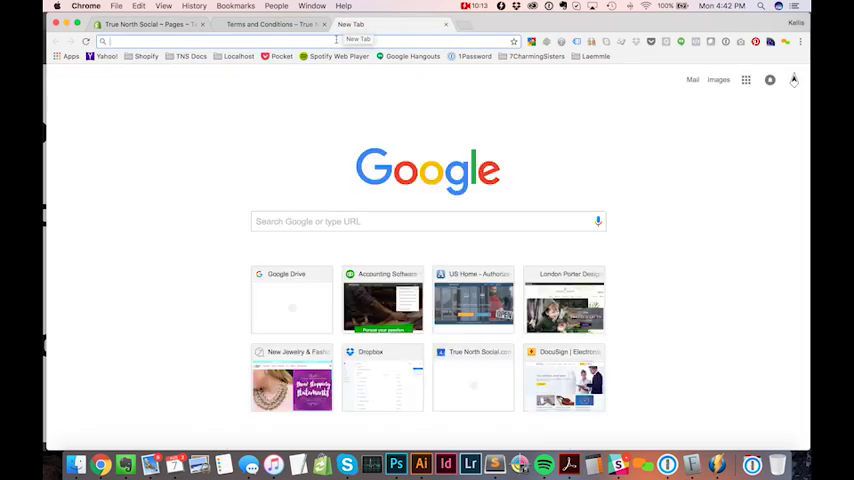
- Load youtube.com in a new Chrome tab
{"action": "type", "text": "youtube.com"}
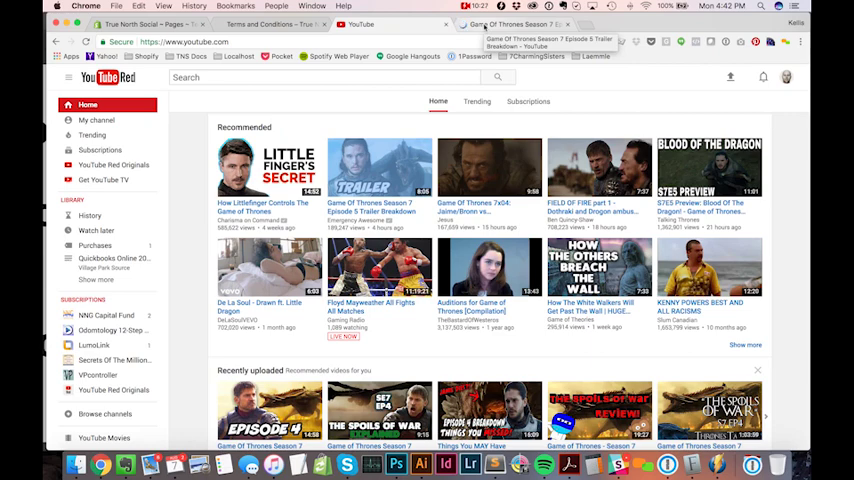
- Copy the embed iframe code of the Game Of Thrones Season 7 Episode 5 Trailer Breakdown video
{"action": "left_click", "coordinate": [380, 164]}
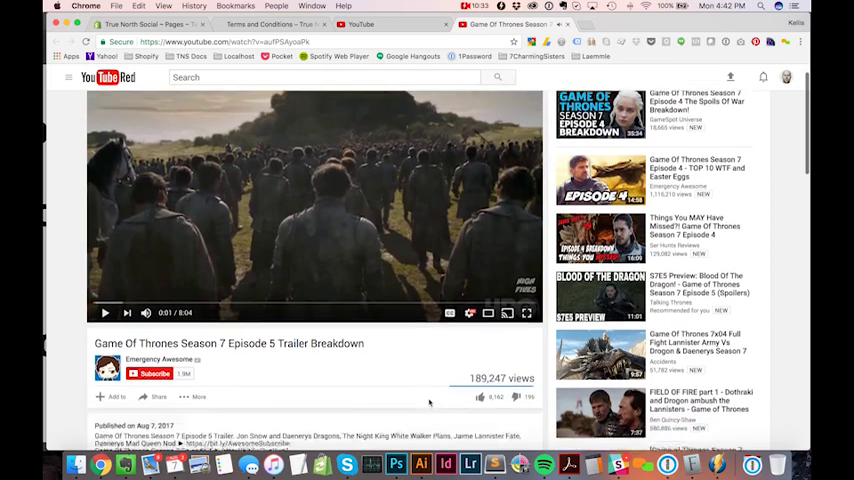
{"action": "scroll", "scroll_direction": "down", "scroll_amount": 3}
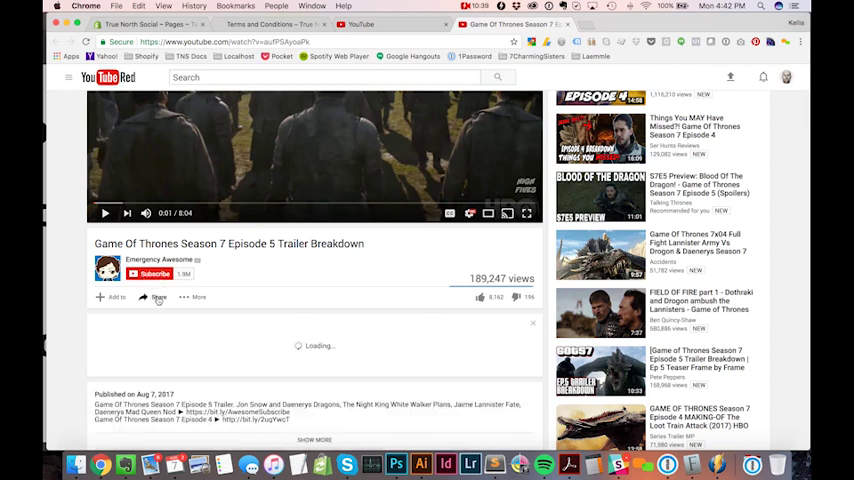
{"action": "left_click", "coordinate": [156, 296]}
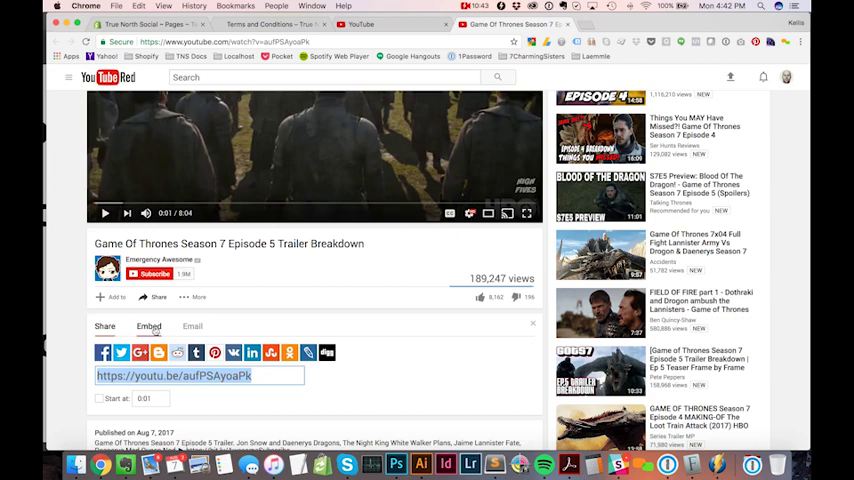
{"action": "left_click", "coordinate": [148, 326]}
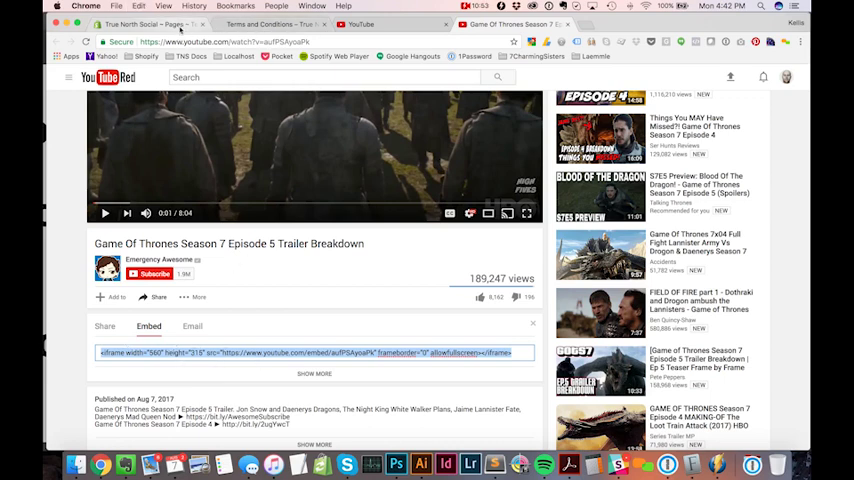
{"action": "left_click", "coordinate": [270, 24]}
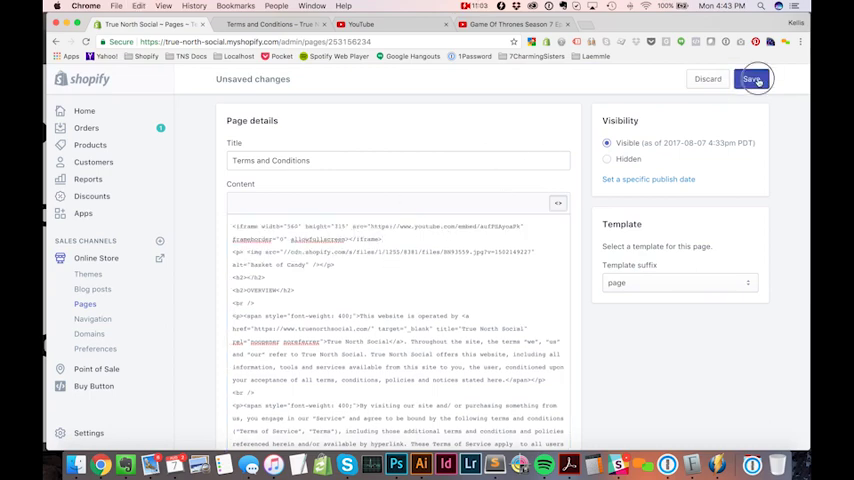
- Save the page with the trailer embed code at the top of its HTML
{"action": "left_click", "coordinate": [754, 78]}
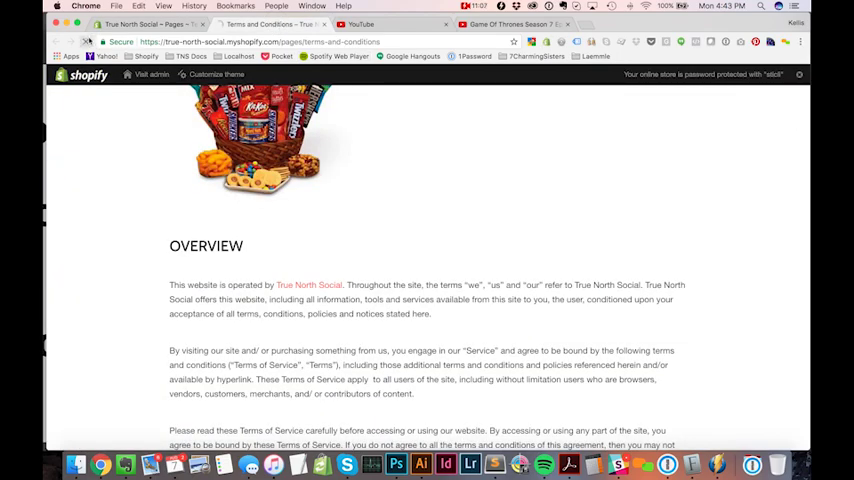
- Scroll the live Terms and Conditions page to check the trailer video above the candy basket image
{"action": "scroll", "scroll_direction": "up", "scroll_amount": 3}
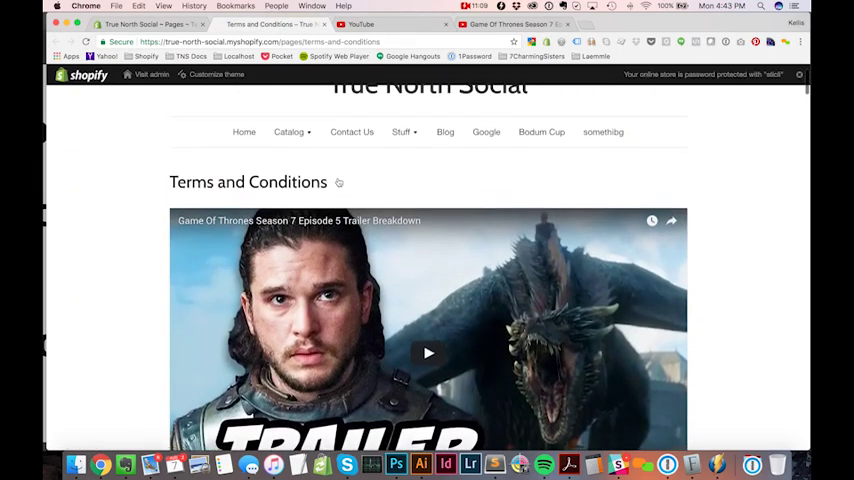
{"action": "scroll", "scroll_direction": "down", "scroll_amount": 3}
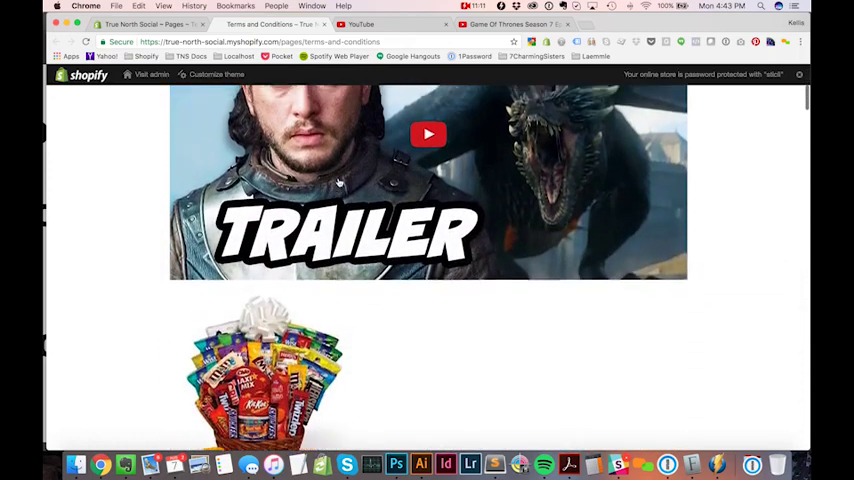
{"action": "scroll", "scroll_direction": "up", "scroll_amount": 3}
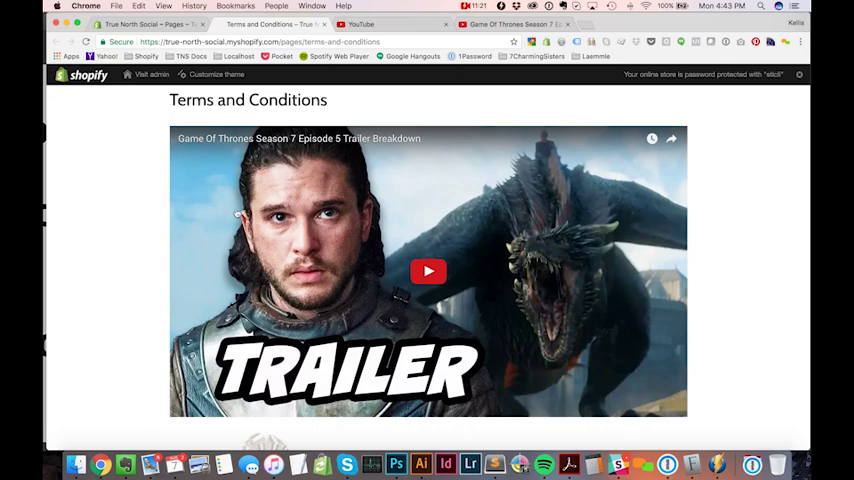
{"action": "scroll", "scroll_direction": "down", "scroll_amount": 3}
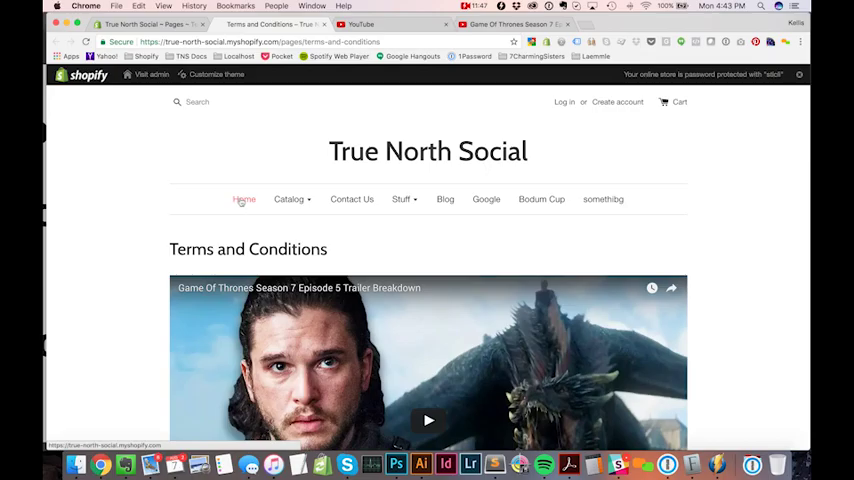
{"action": "scroll", "scroll_direction": "down", "scroll_amount": 3}
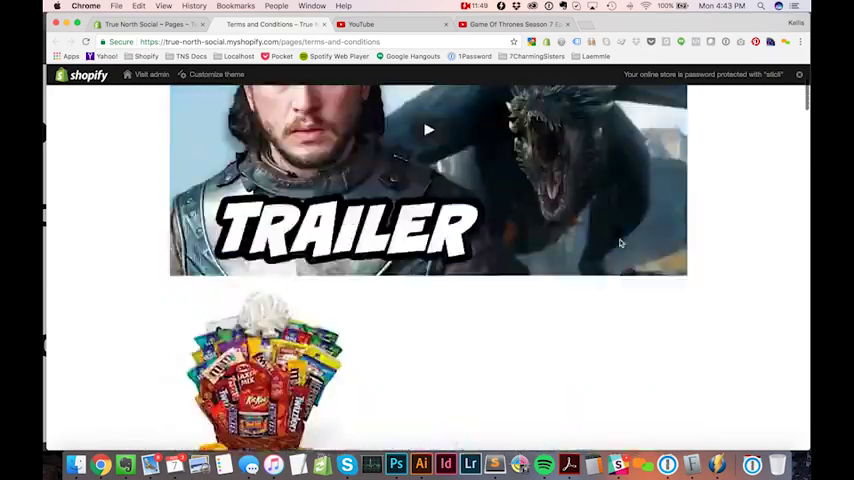
{"action": "scroll", "scroll_direction": "down", "scroll_amount": 3}
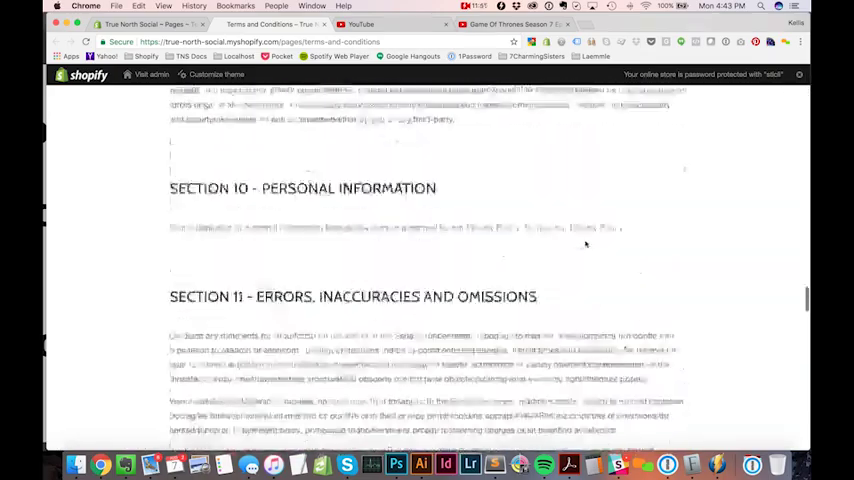
{"action": "scroll", "scroll_direction": "down", "scroll_amount": 3}
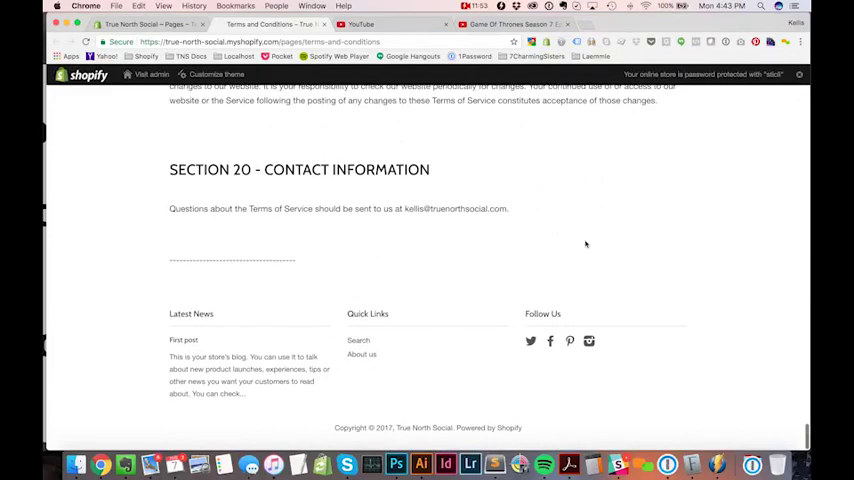
{"action": "mouse_move", "coordinate": [484, 192]}
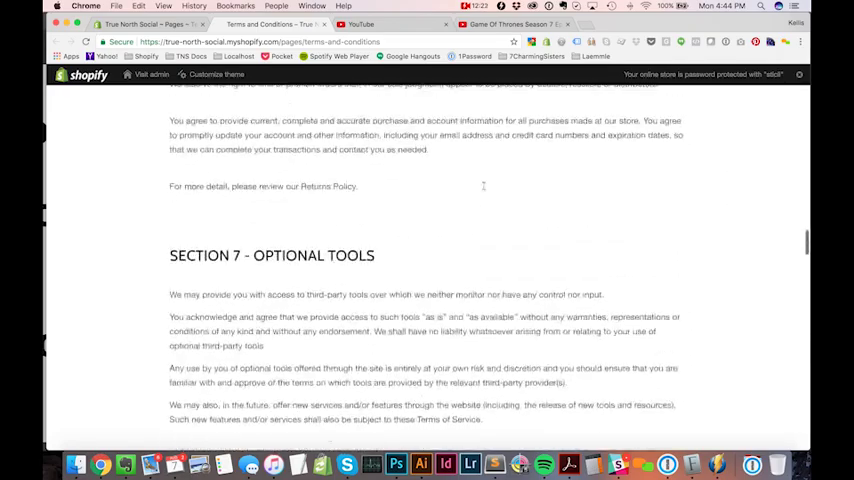
{"action": "scroll", "scroll_direction": "up", "scroll_amount": 3}
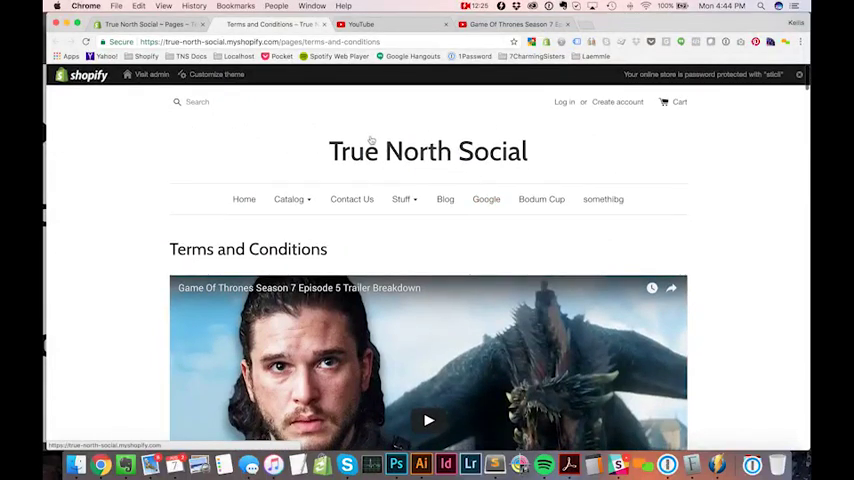